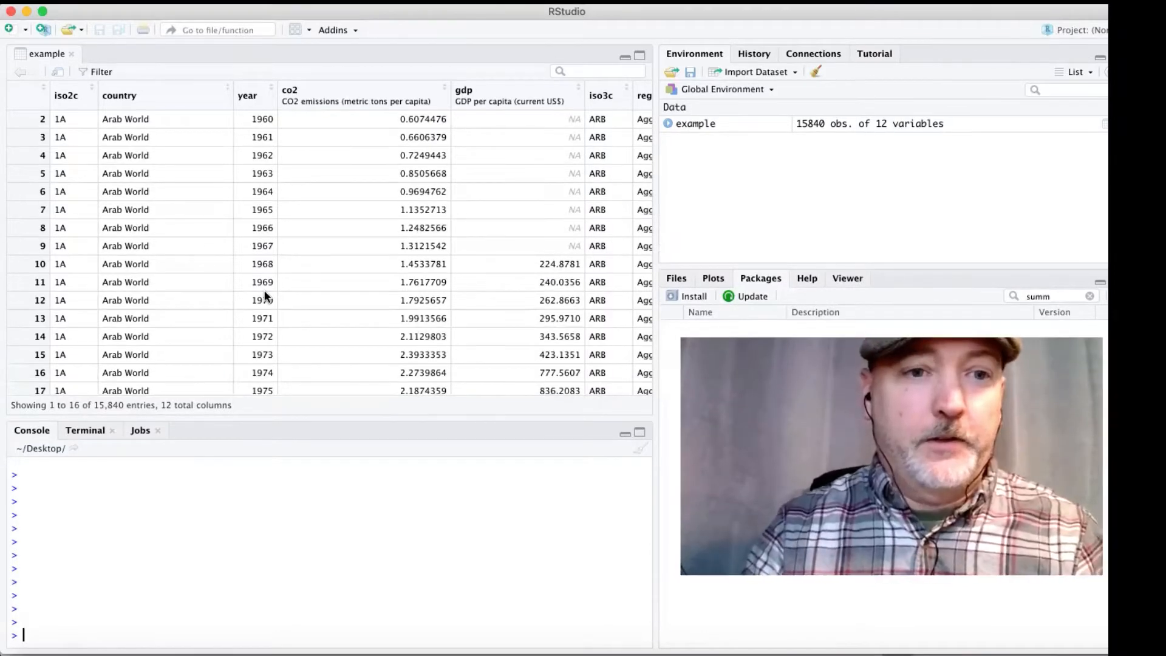
- Run library(dplyr) in the console to load the dplyr package
scroll("down", 3)
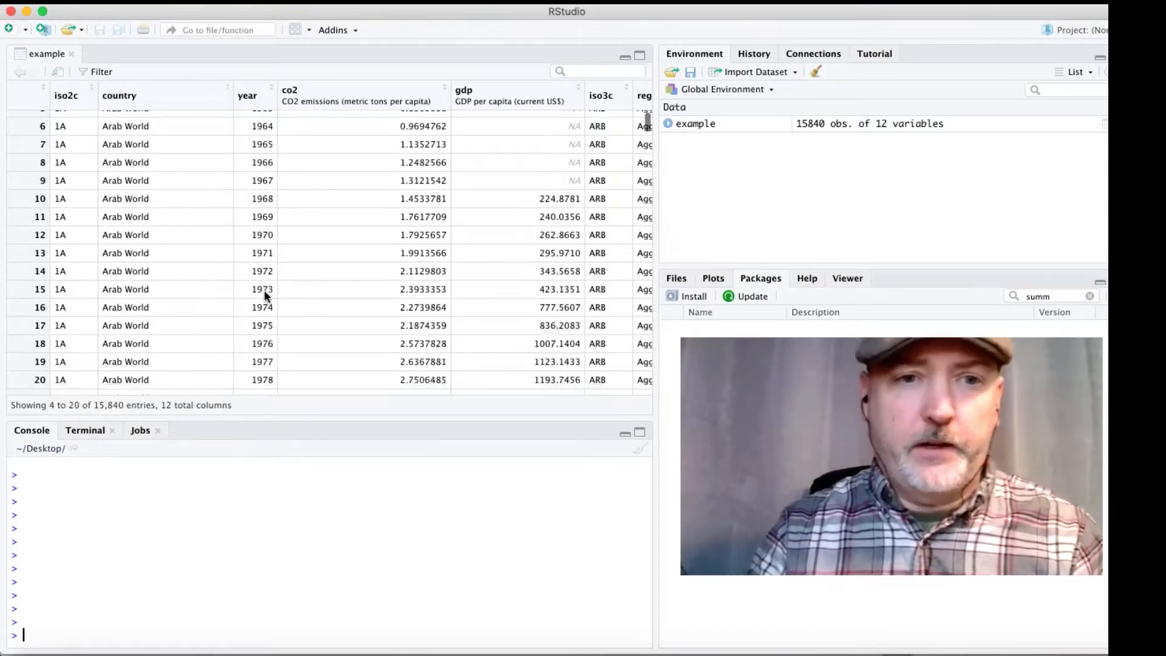
scroll("up", 3)
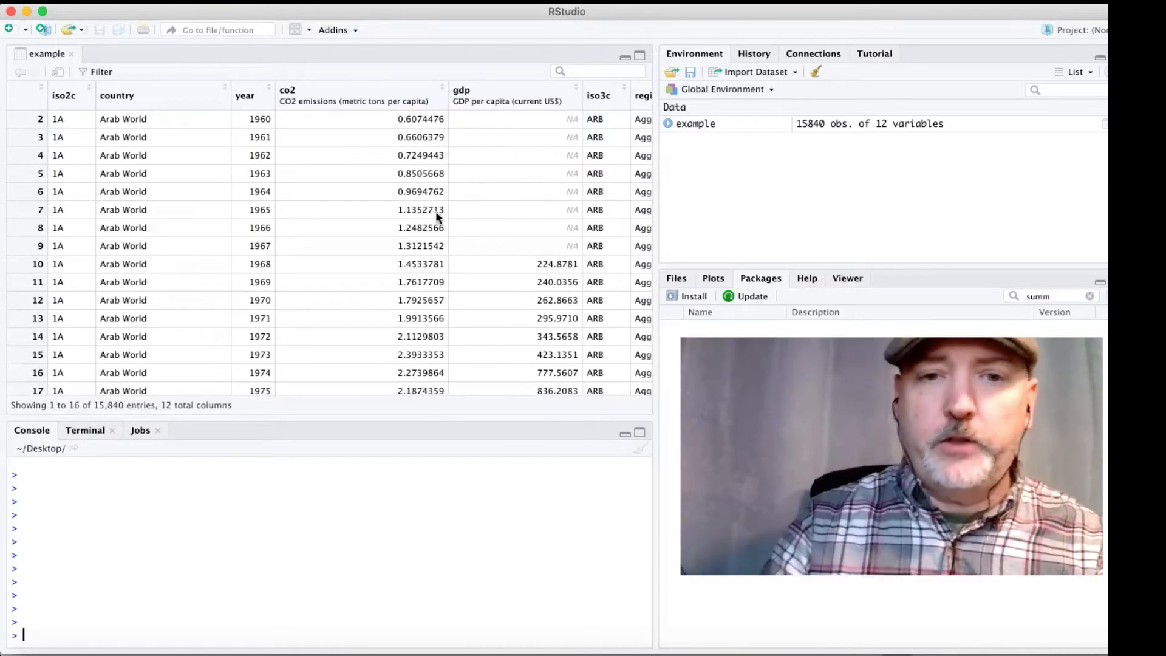
mouse_move(502, 206)
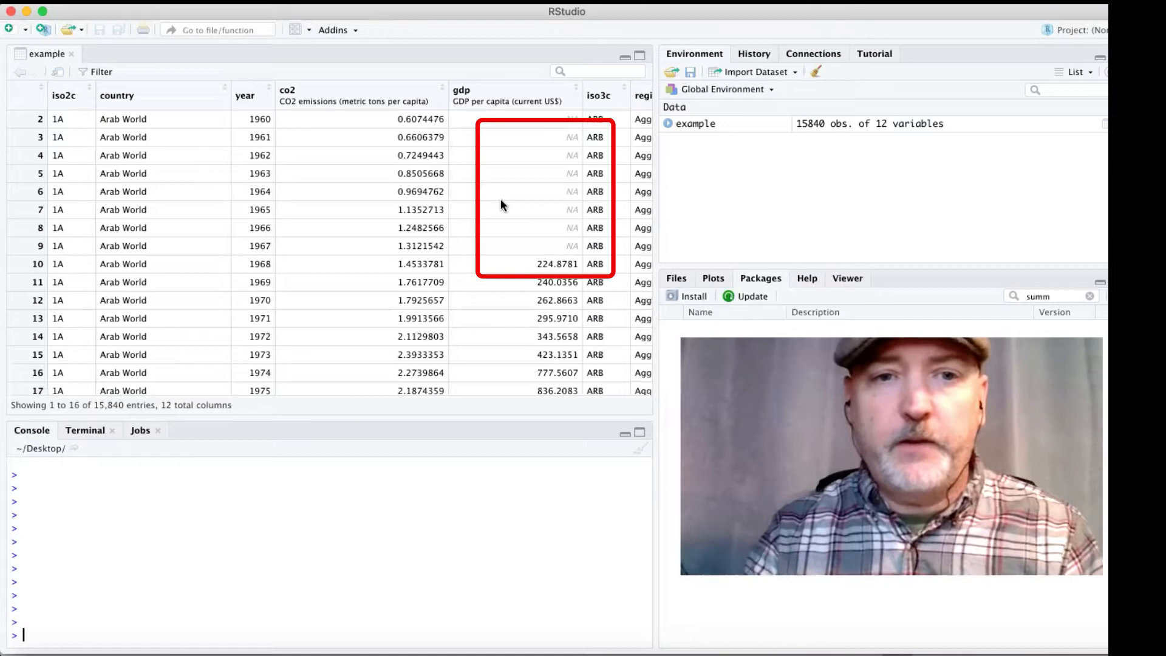
mouse_move(281, 238)
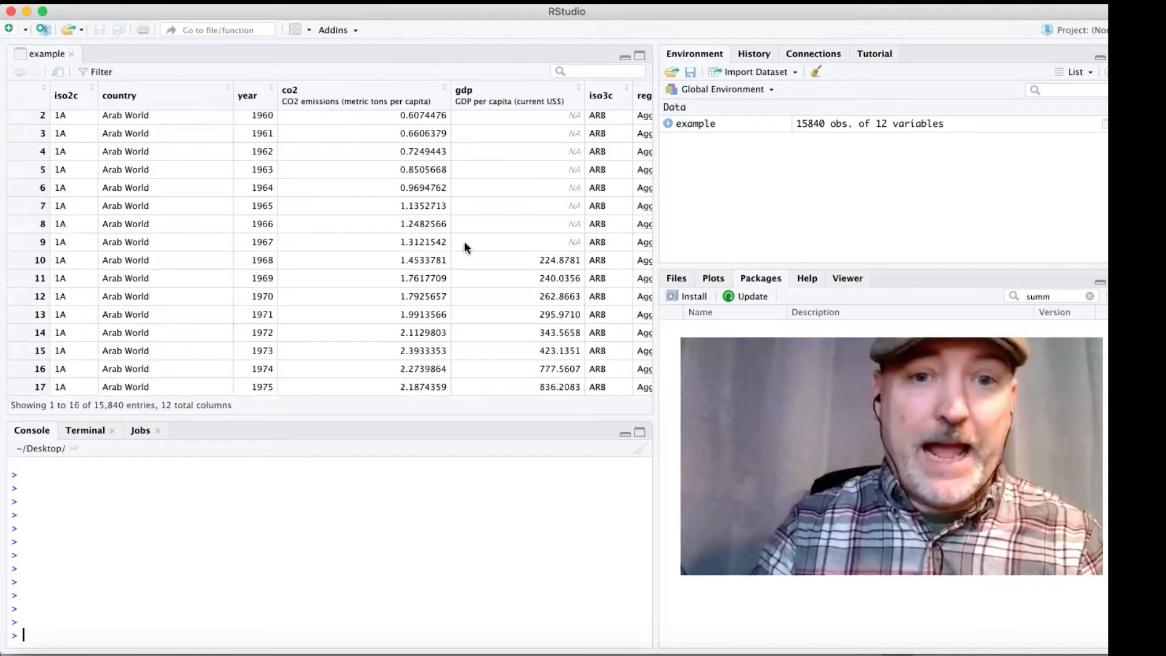
scroll("right", 3)
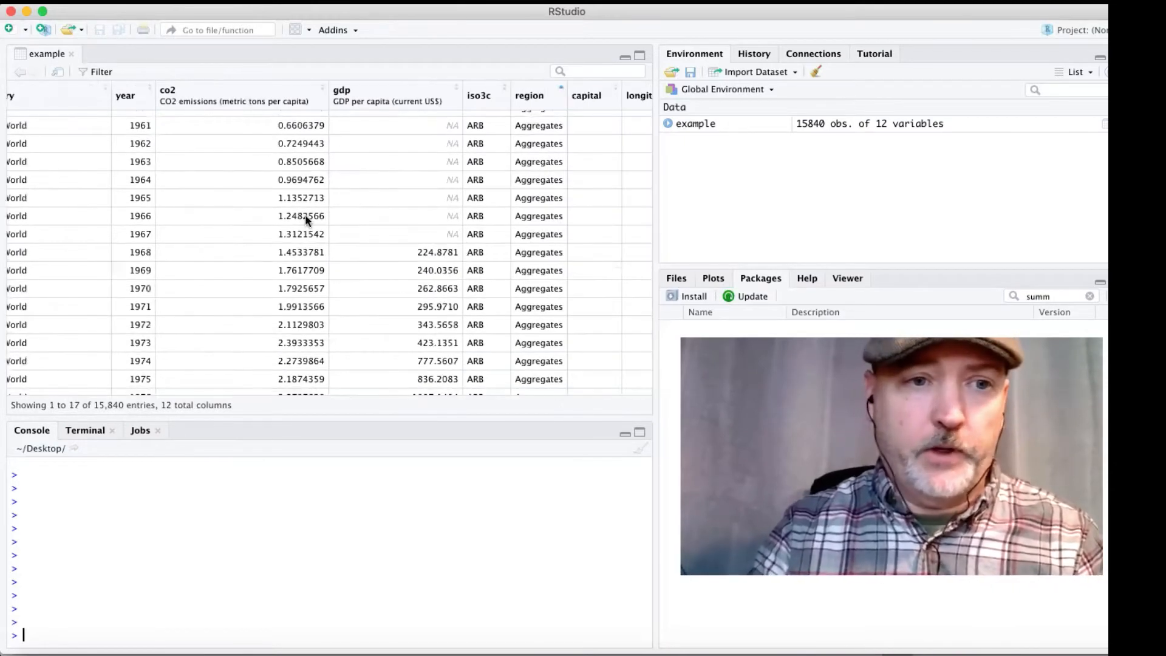
scroll("down", 3)
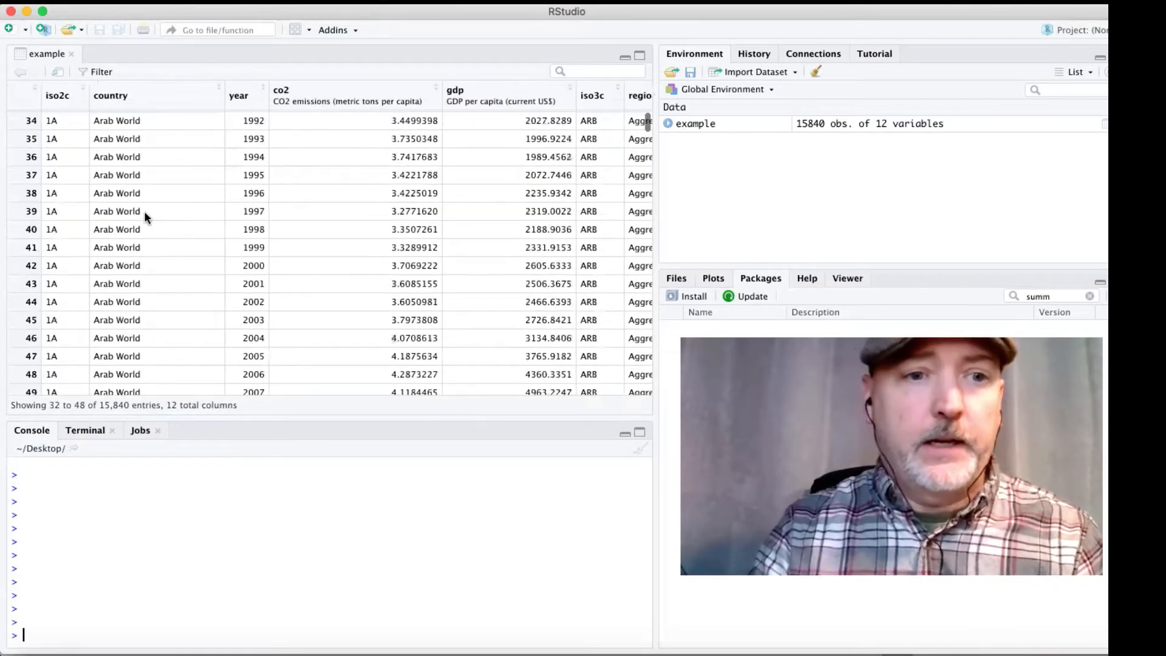
scroll("down", 3)
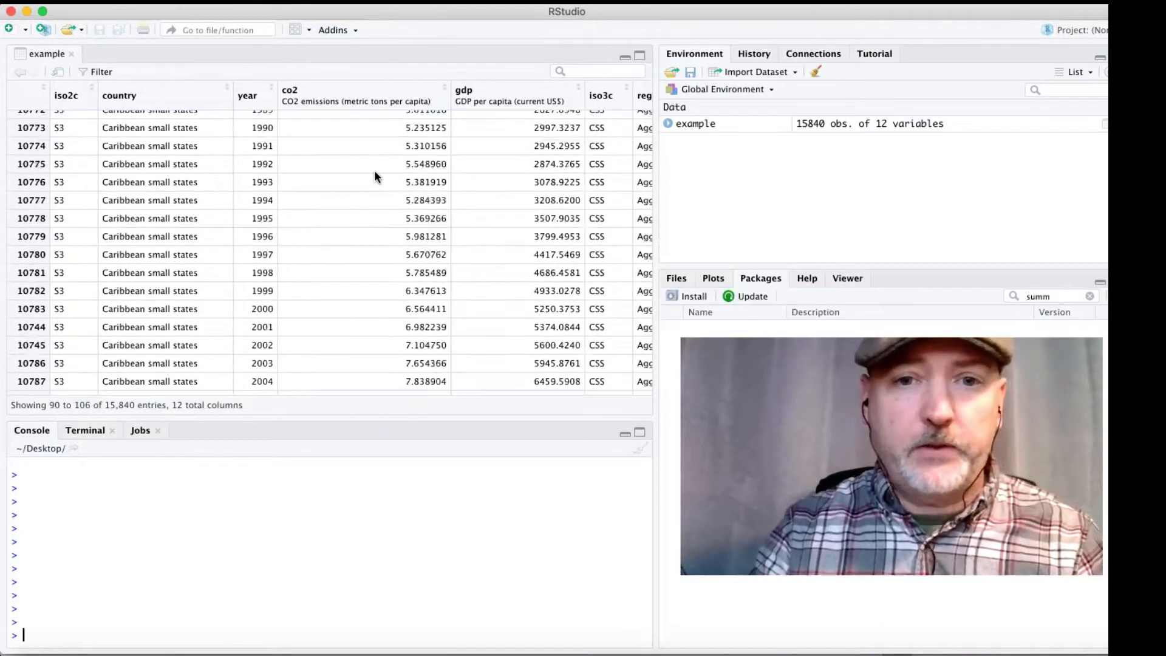
scroll("right", 3)
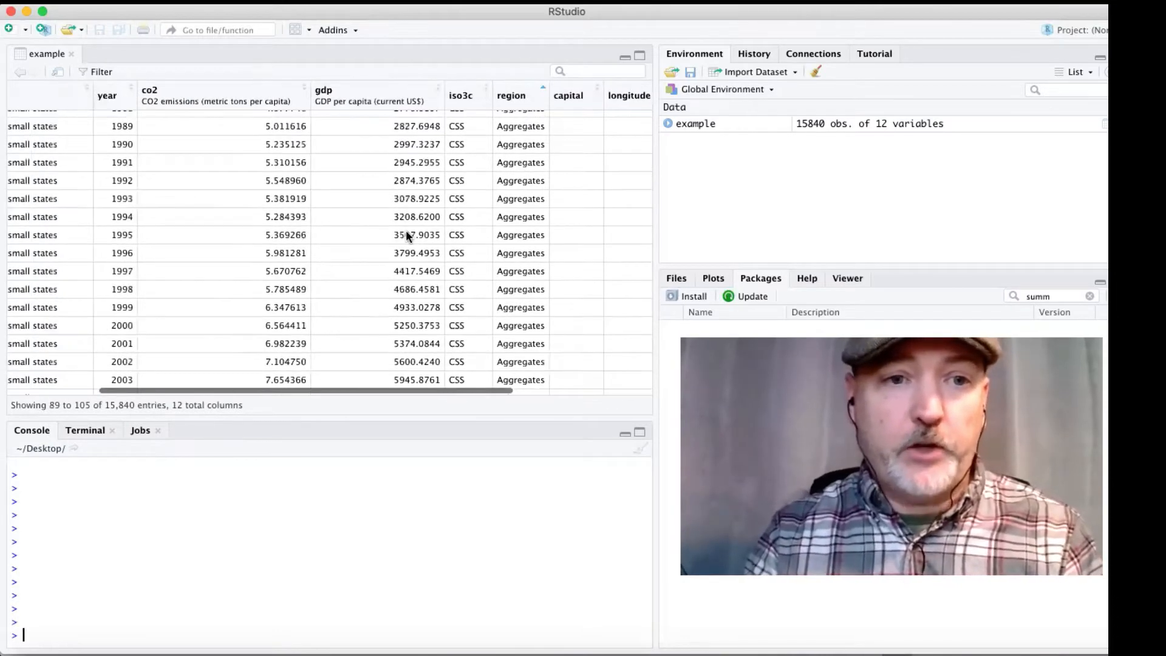
scroll("left", 3)
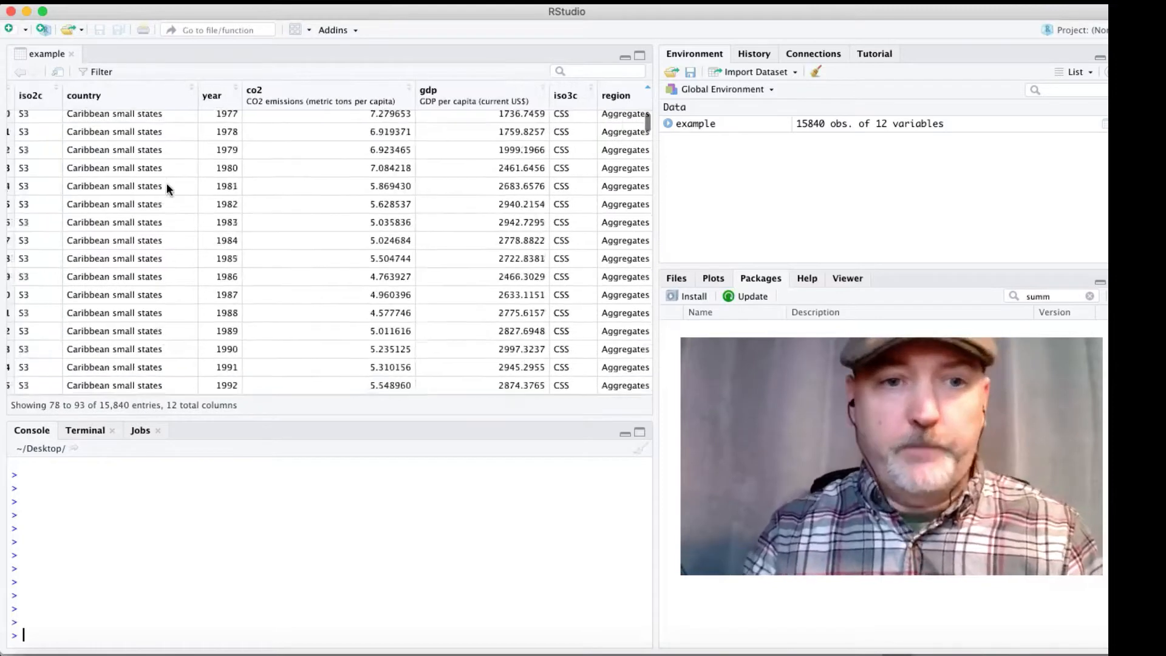
scroll("up", 3)
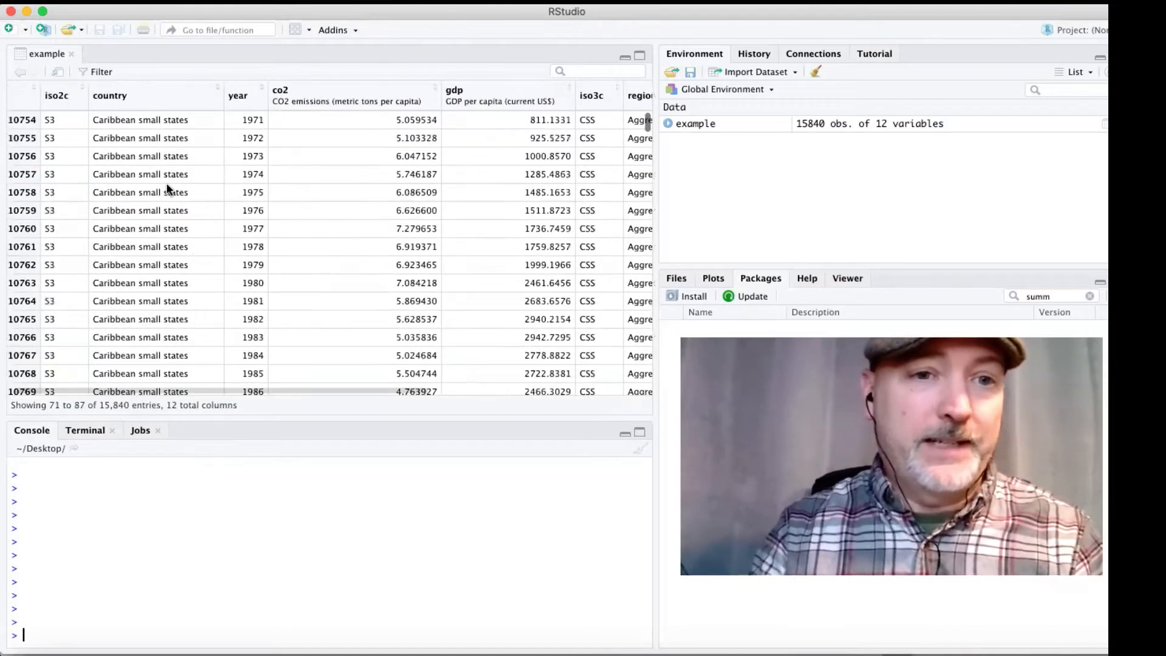
scroll("down", 3)
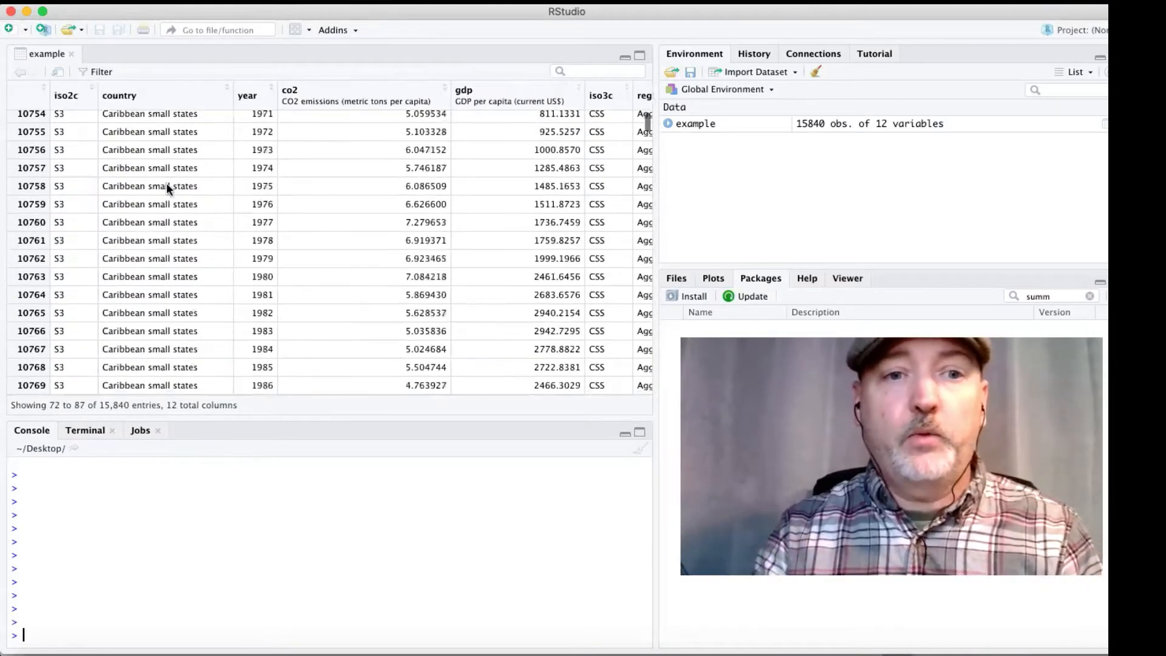
scroll("down", 3)
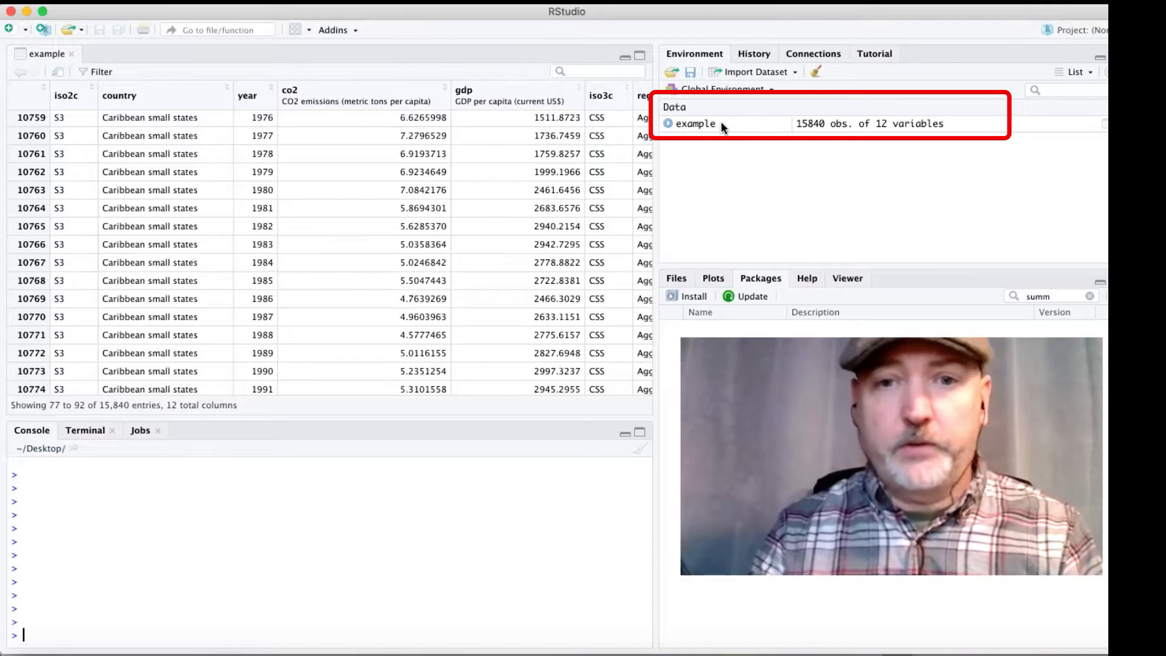
mouse_move(672, 171)
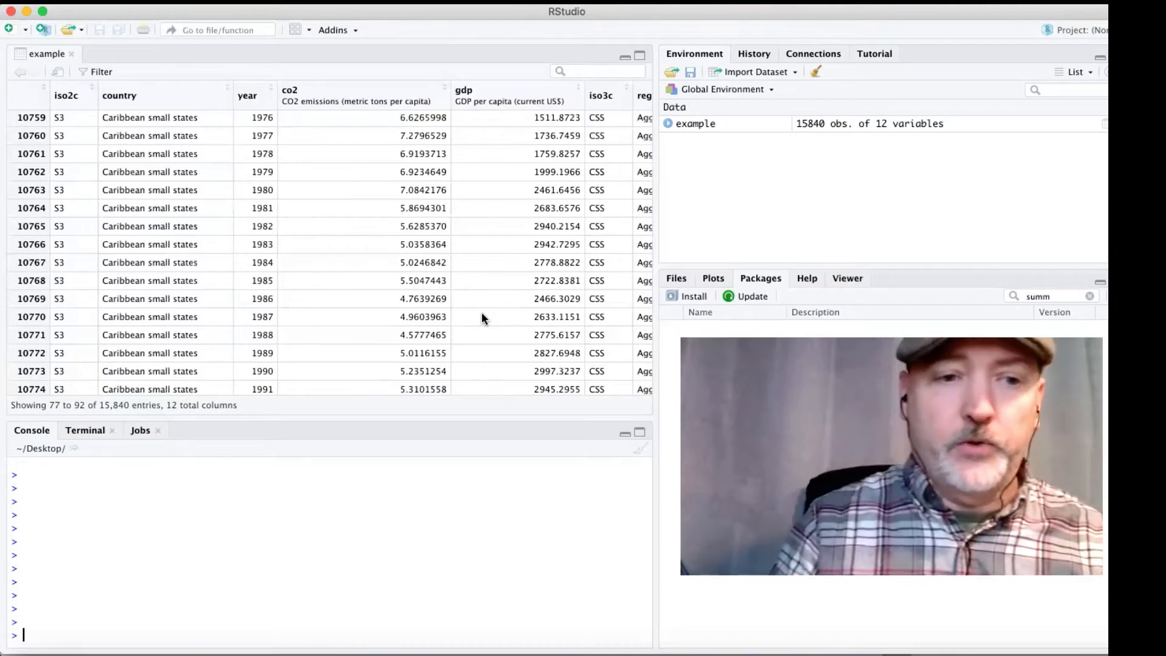
mouse_move(149, 503)
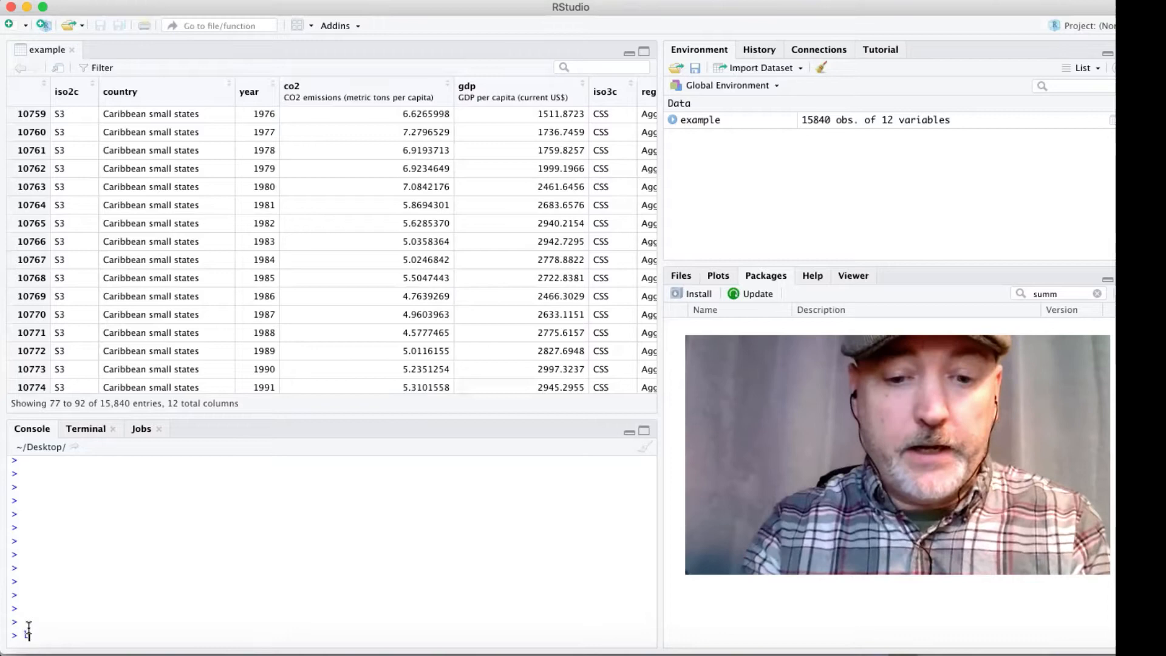
type("library")
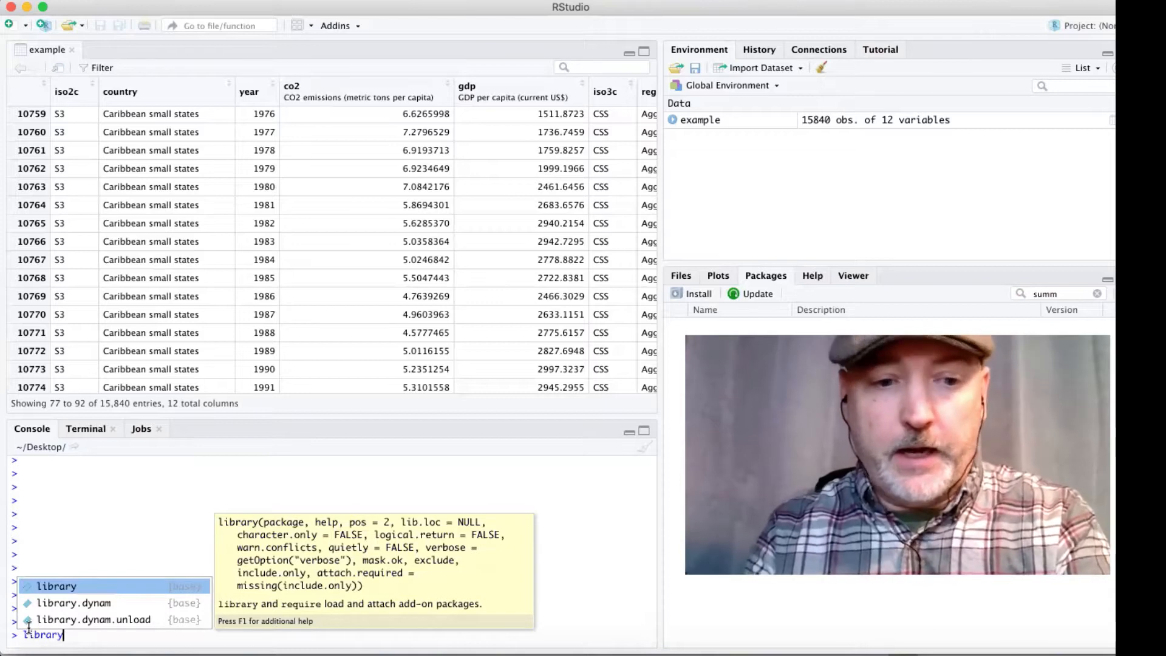
type("()")
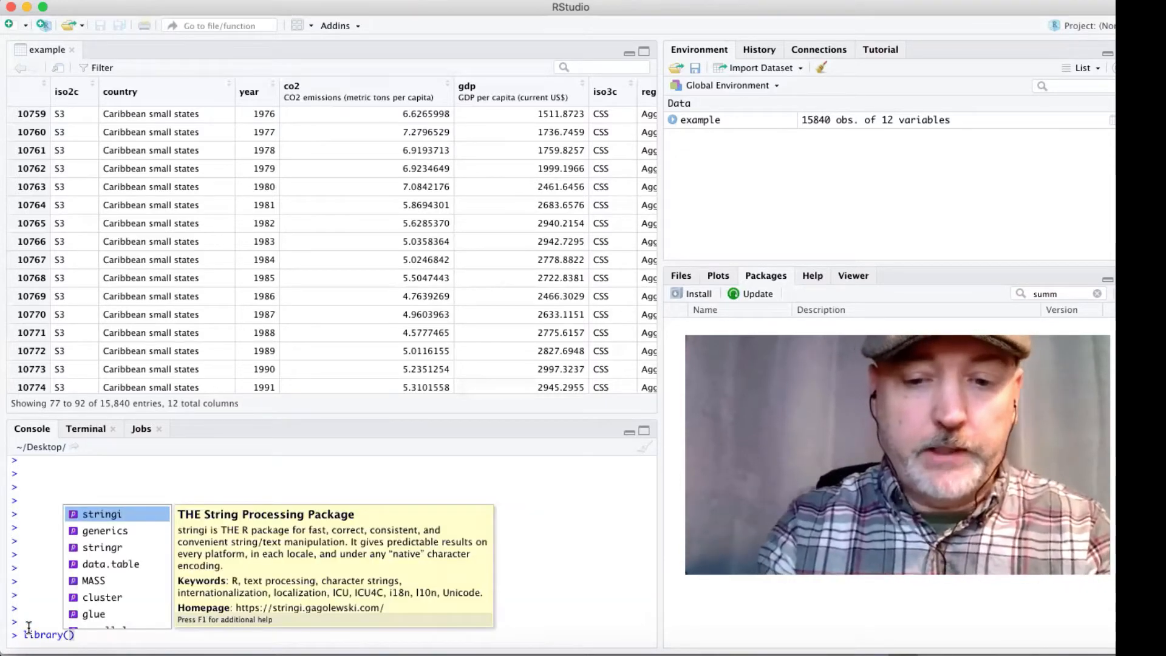
type("dplyr")
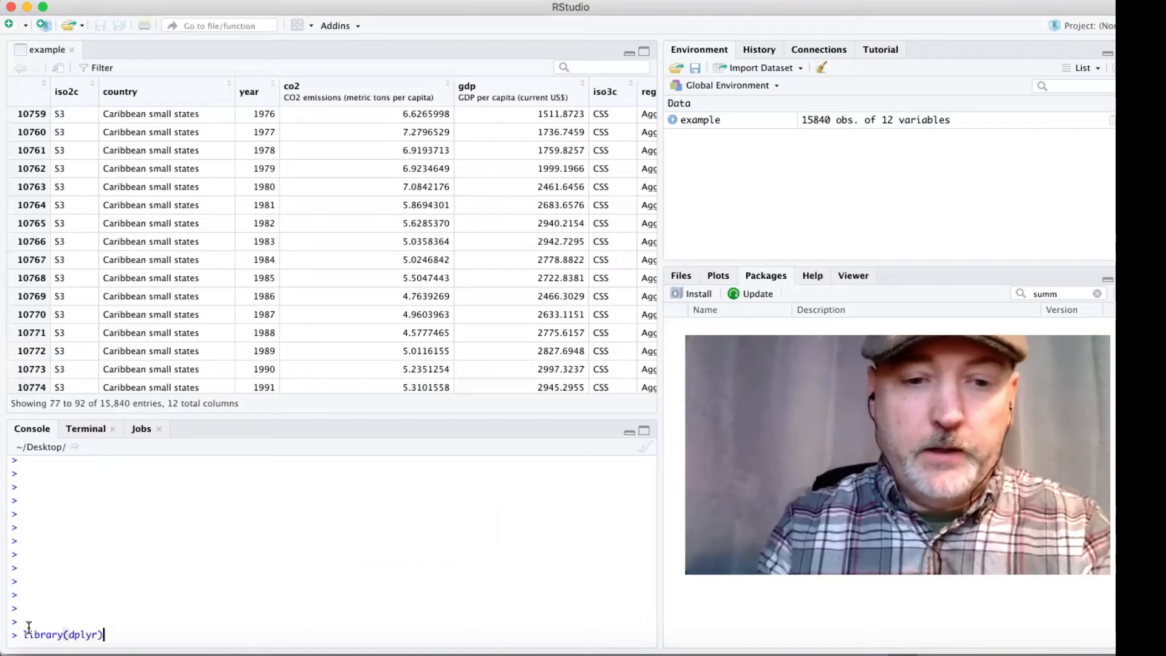
key("Return")
type("sum")
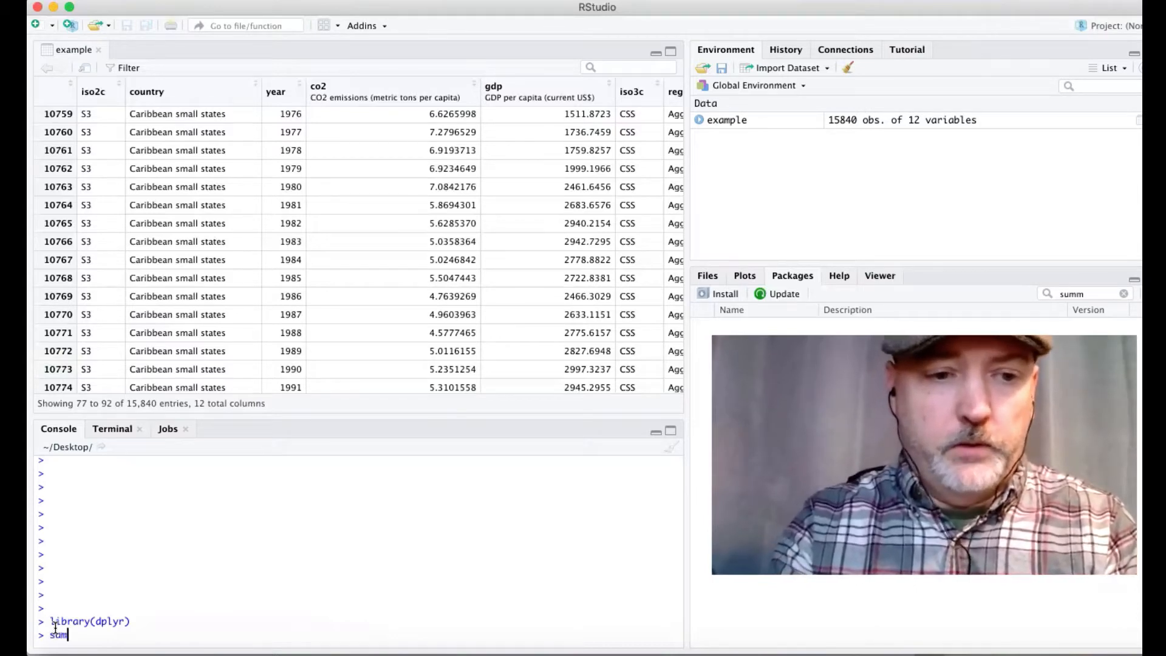
- Filter example into sample1, keeping rows where co2 and gdp are not 'NA'
type("ample1")
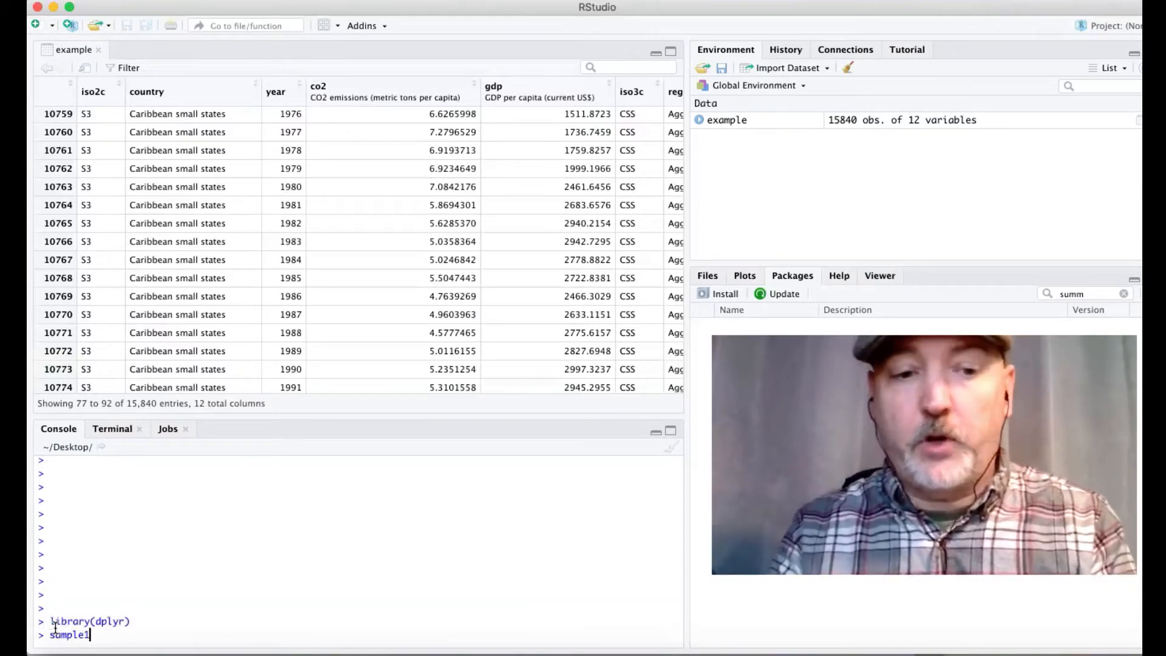
type("=")
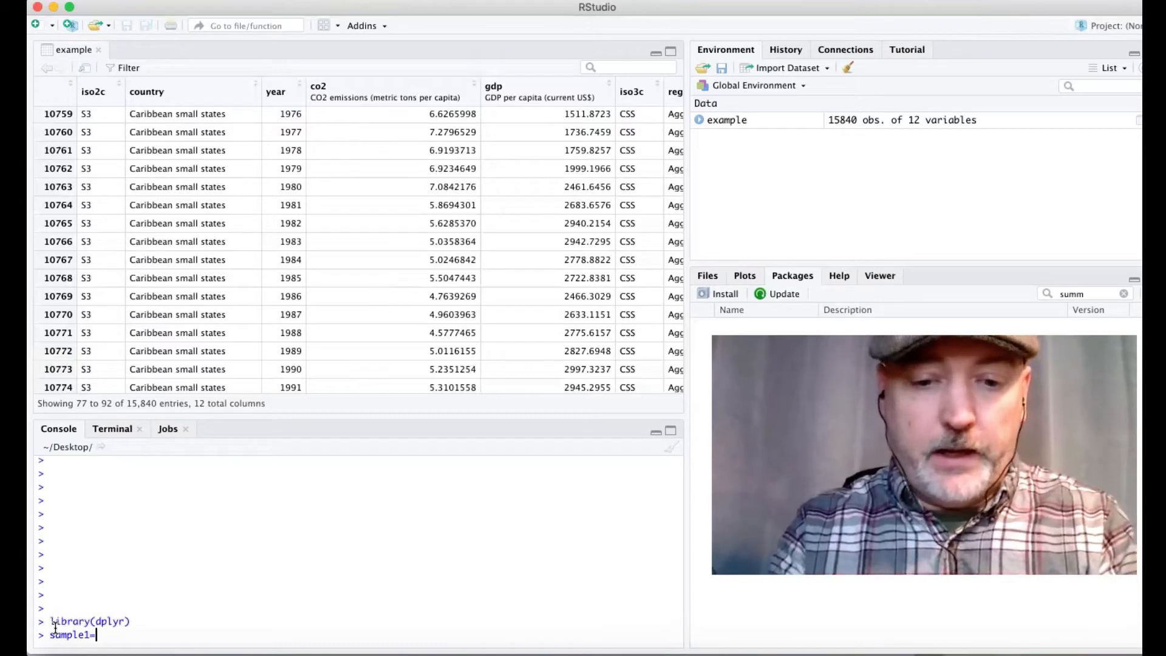
type("filter(")
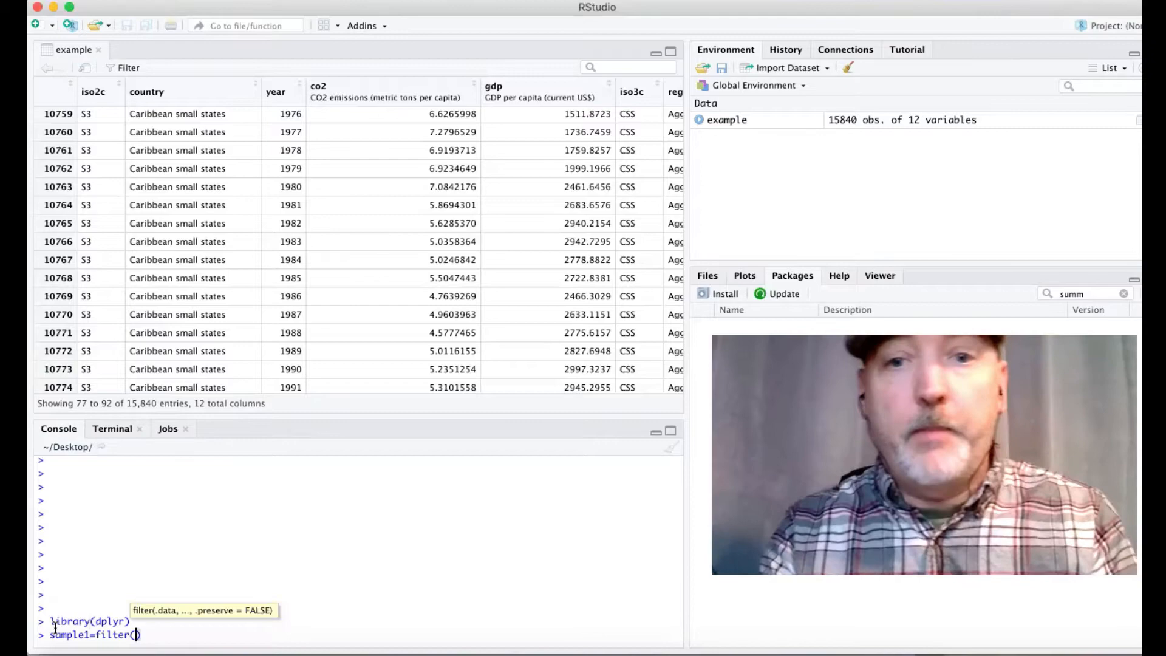
type("example,")
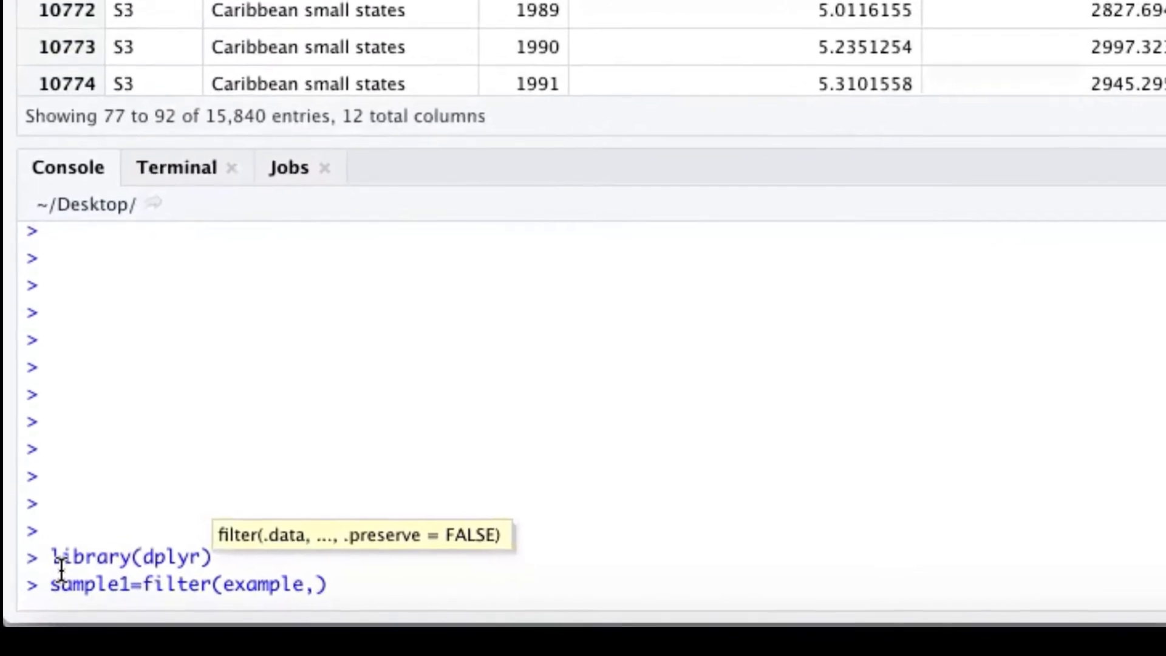
type("co2")
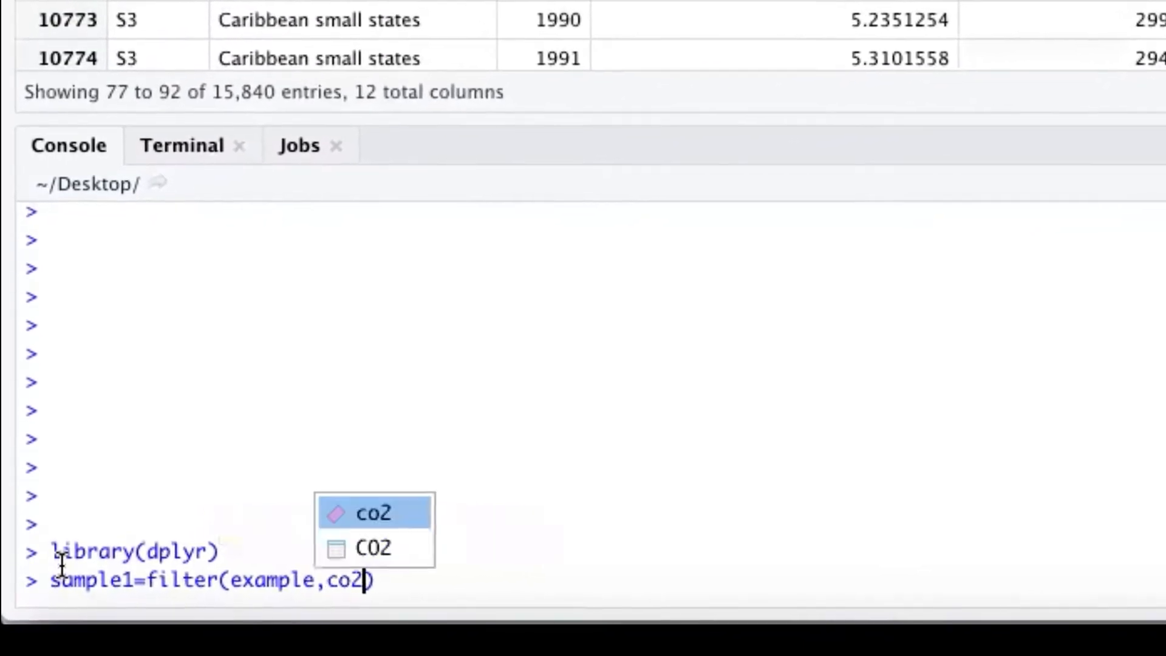
type("!=")
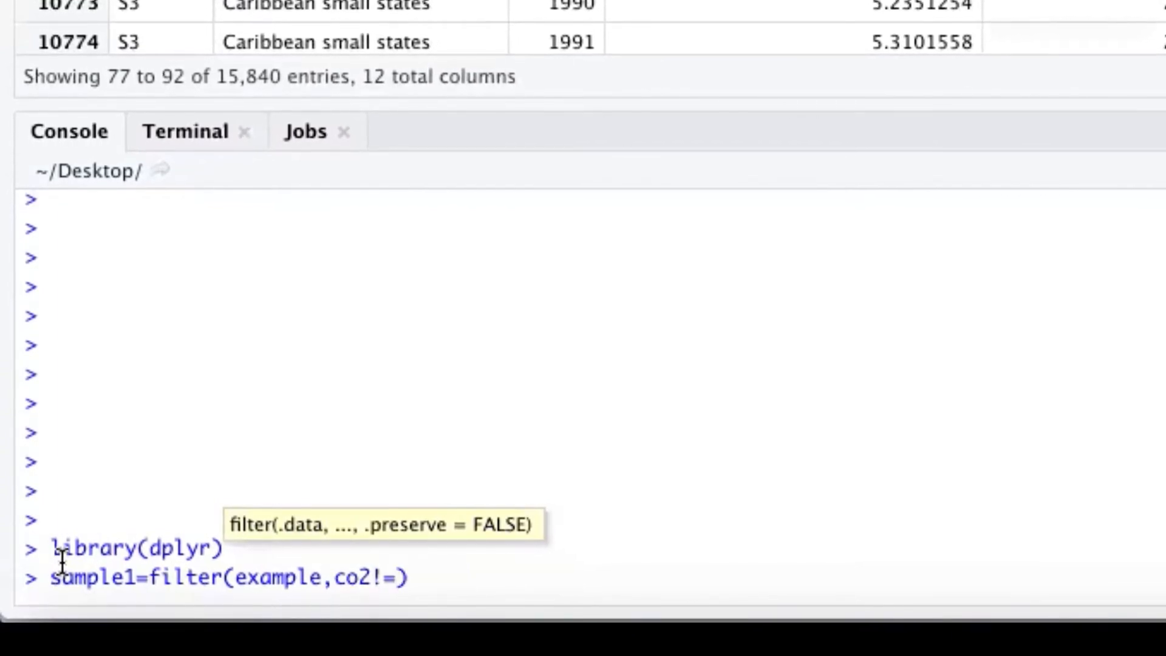
type("'NA' &")
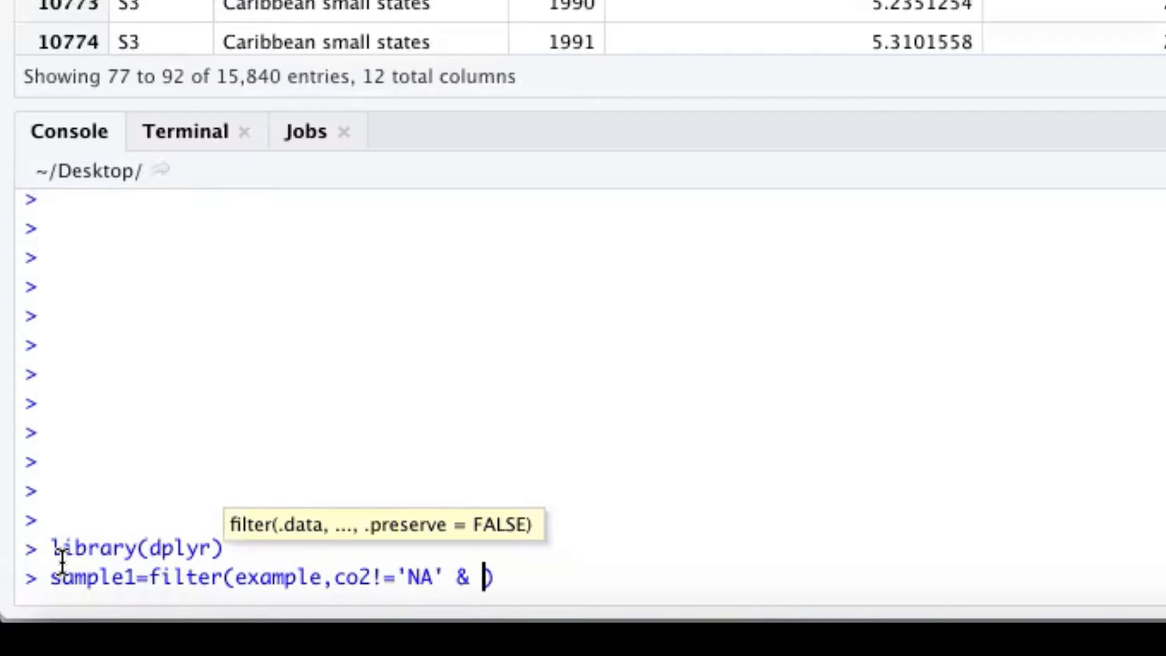
type("gd")
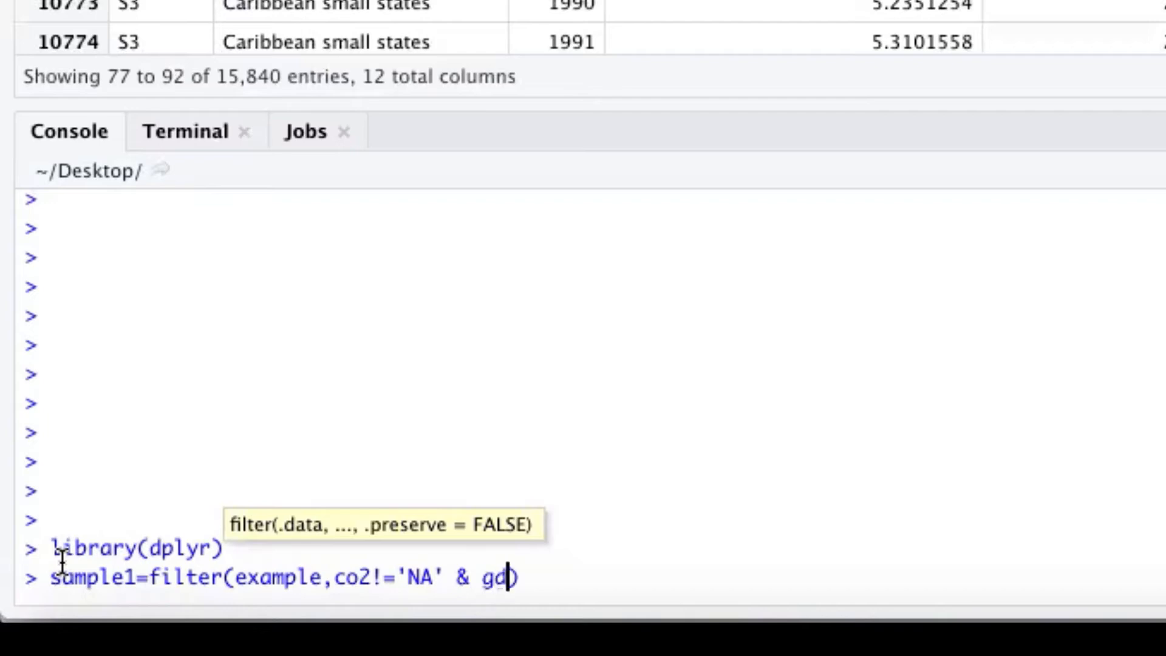
type("p!='NA")
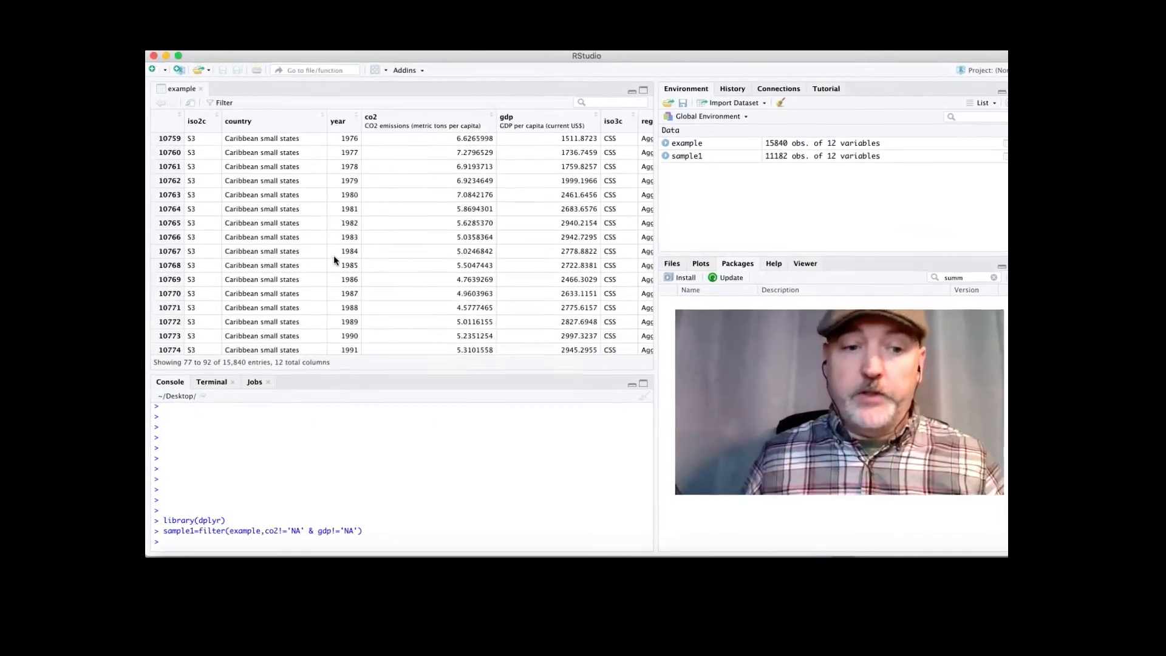
- Run sample2=filter(sample1,region!='Aggregates') to drop Aggregates rows, leaving 8,833 observations
type("sam")
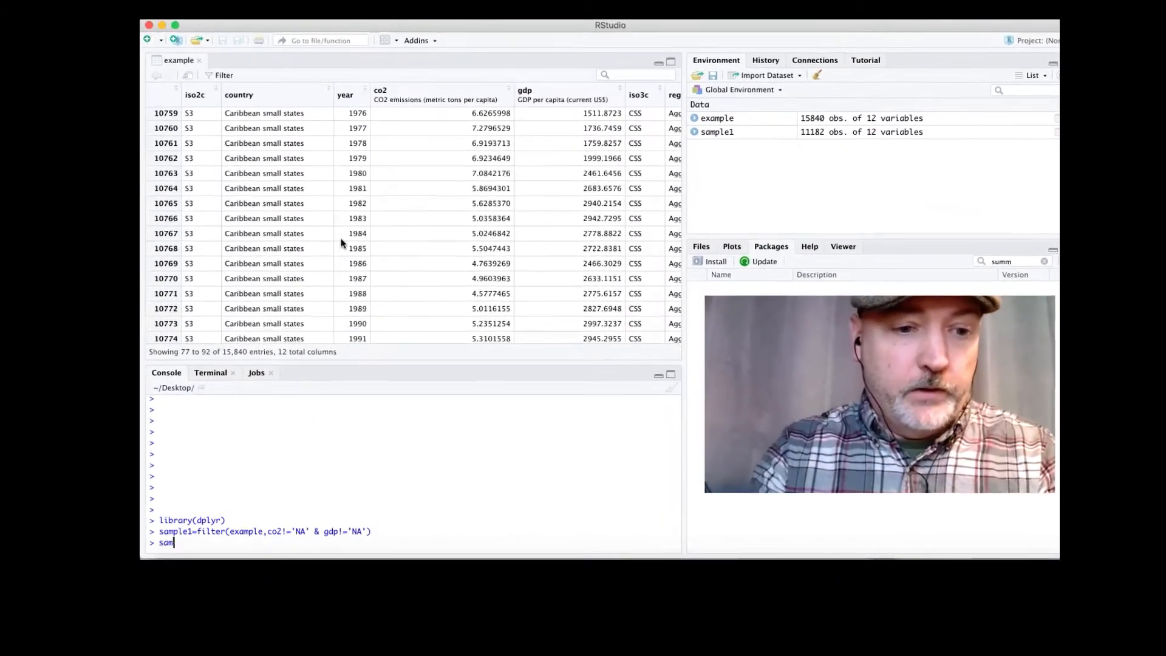
type("ple2")
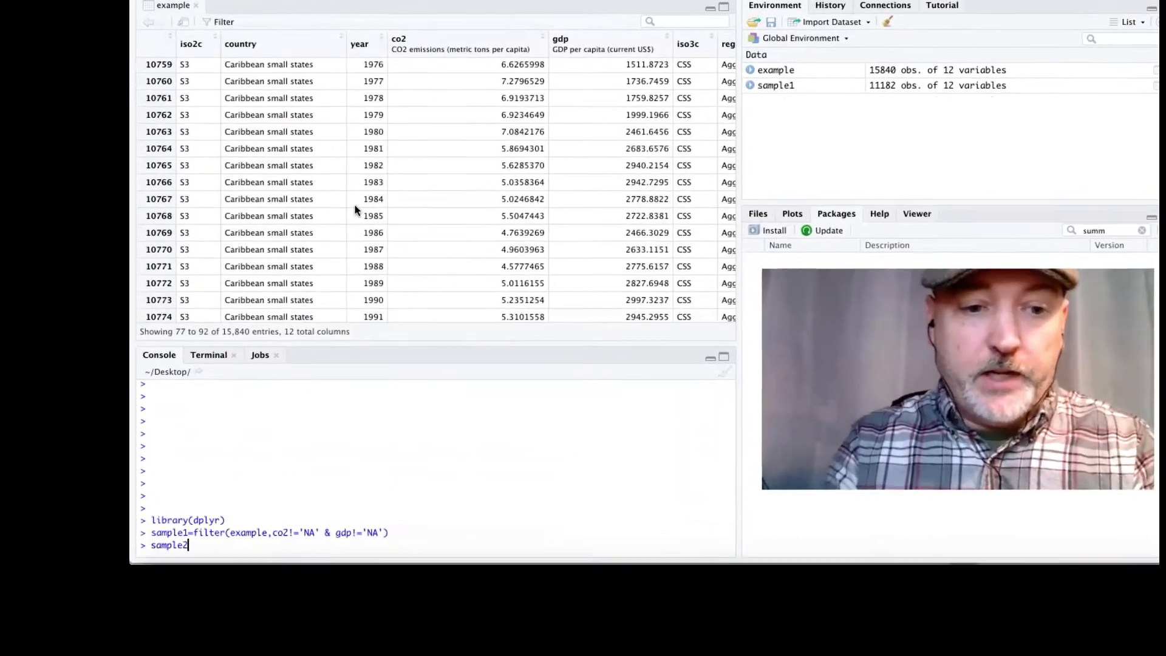
type("=filte")
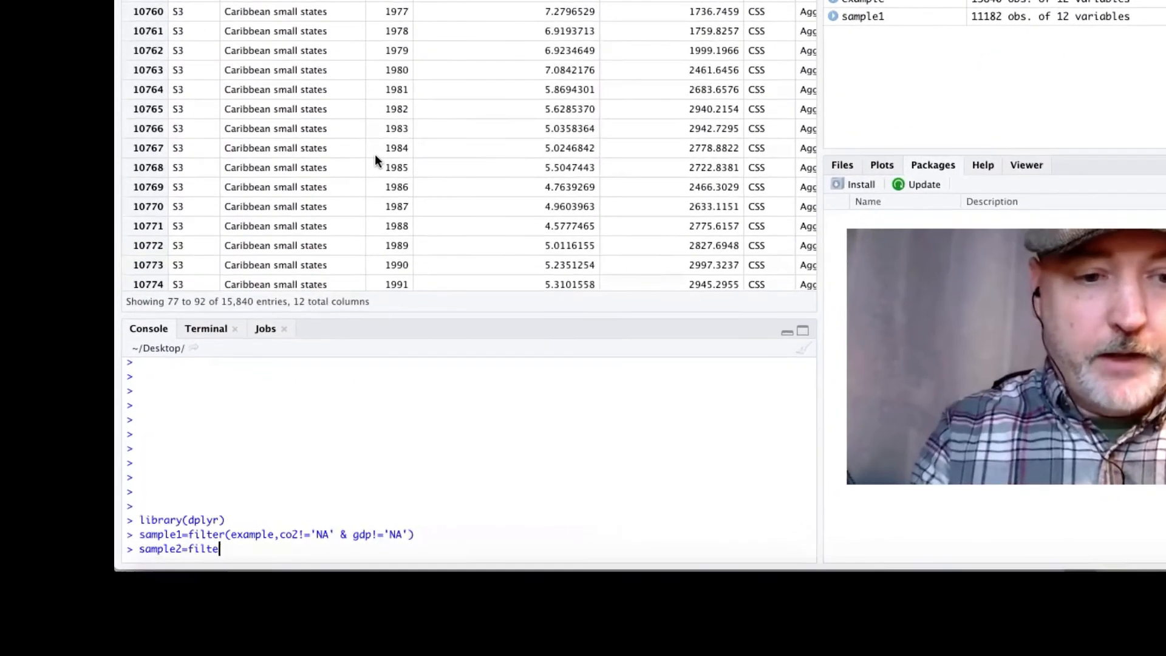
type("r(")
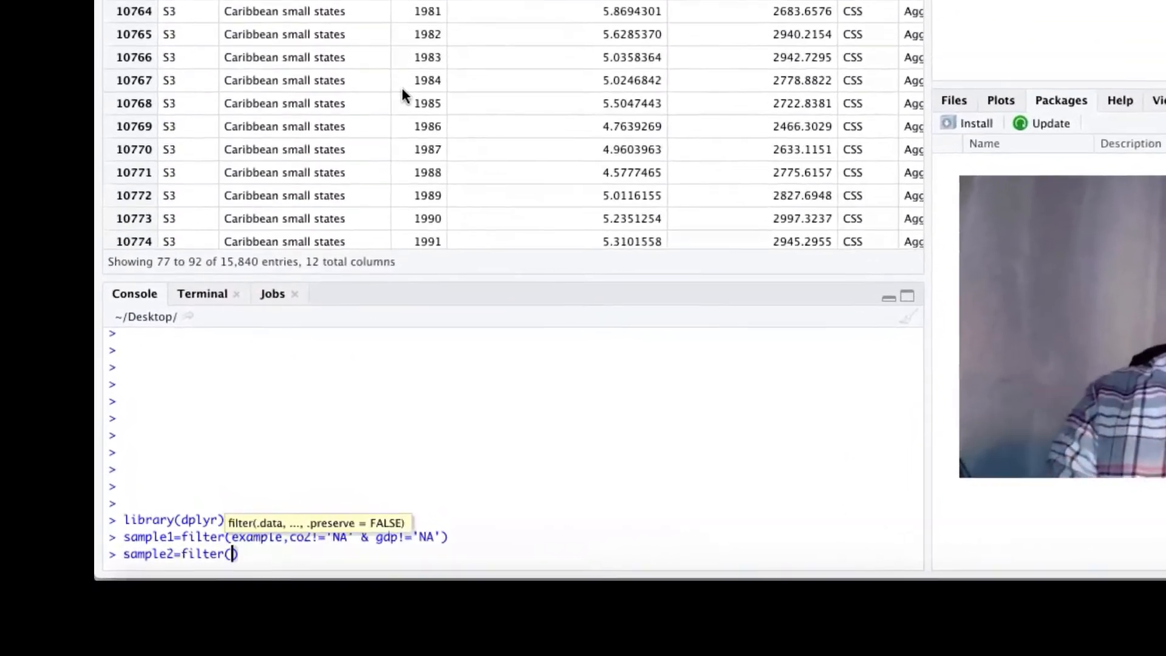
type("sample1,")
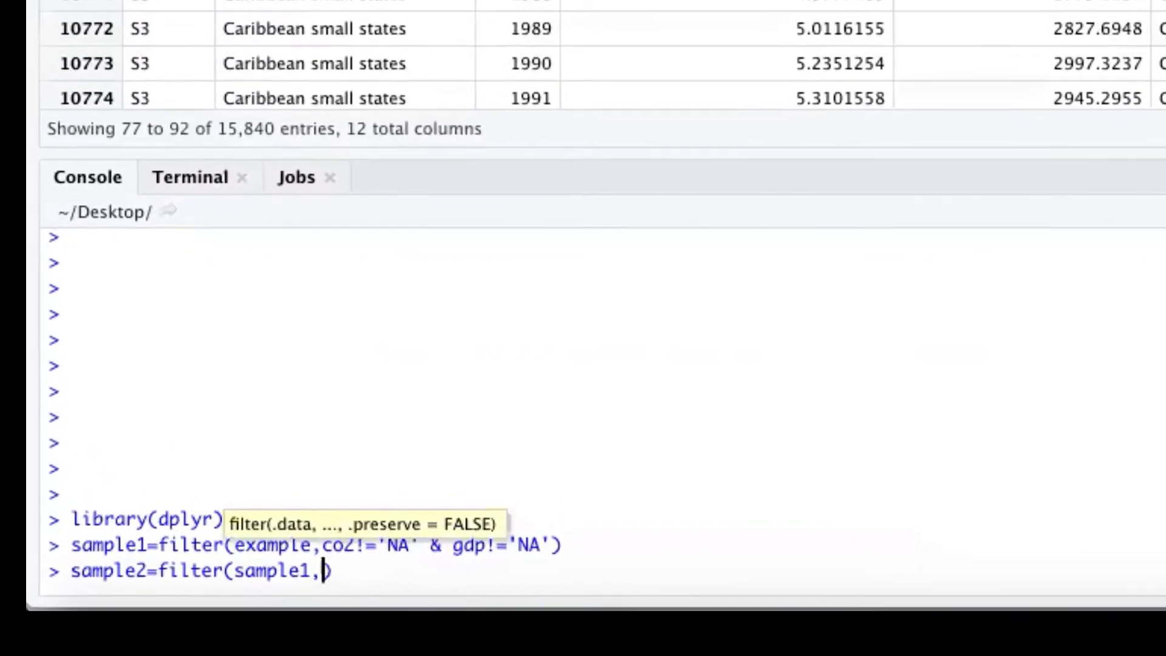
scroll("up", 3)
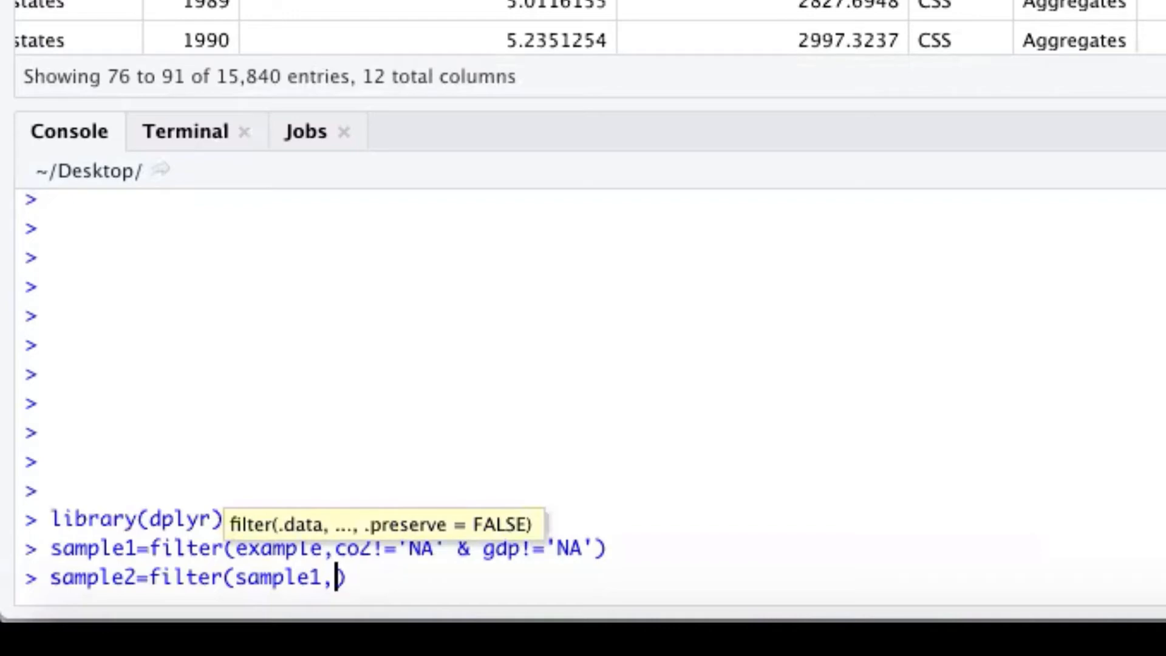
type("region")
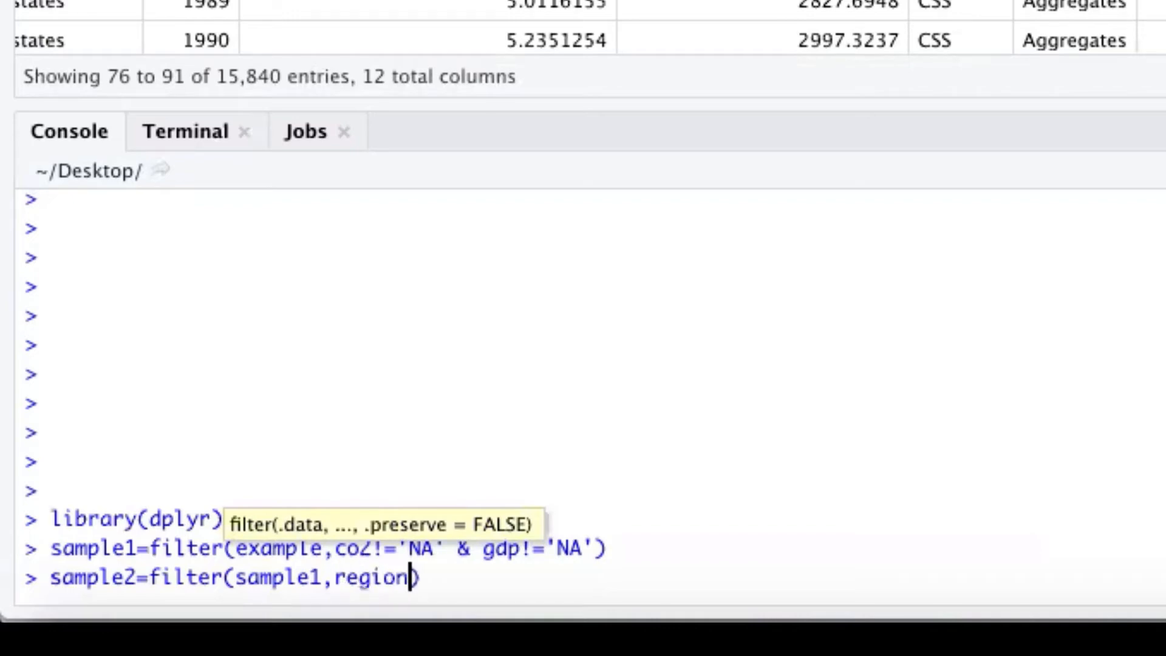
type("!=")
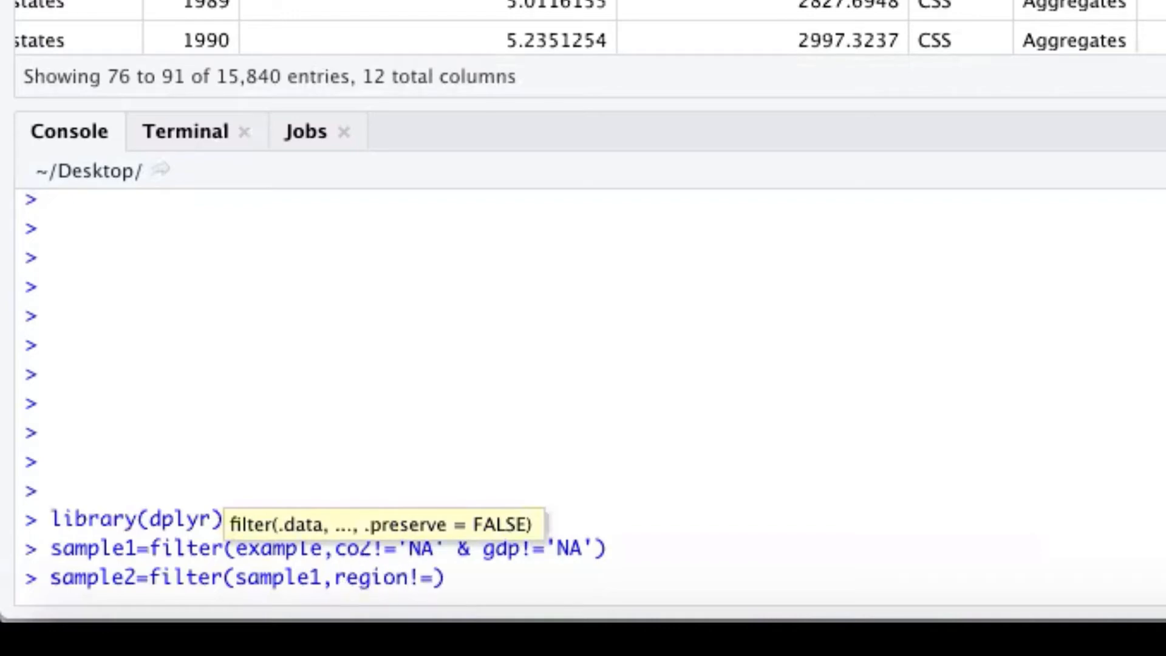
type("'Aggrega")
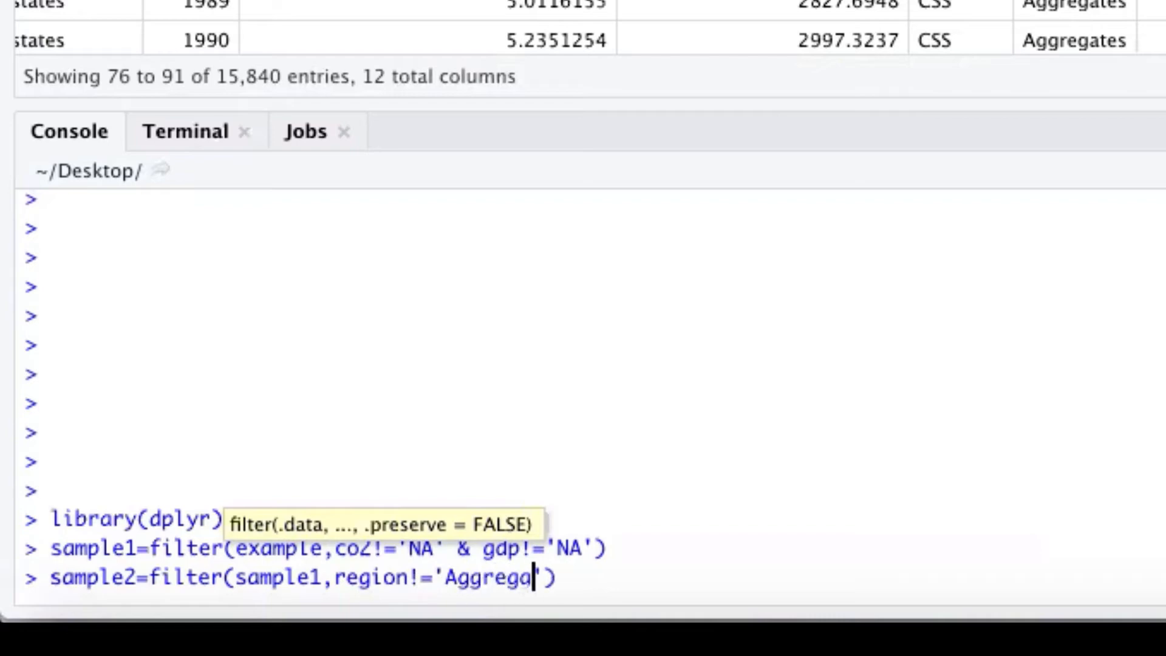
type("te")
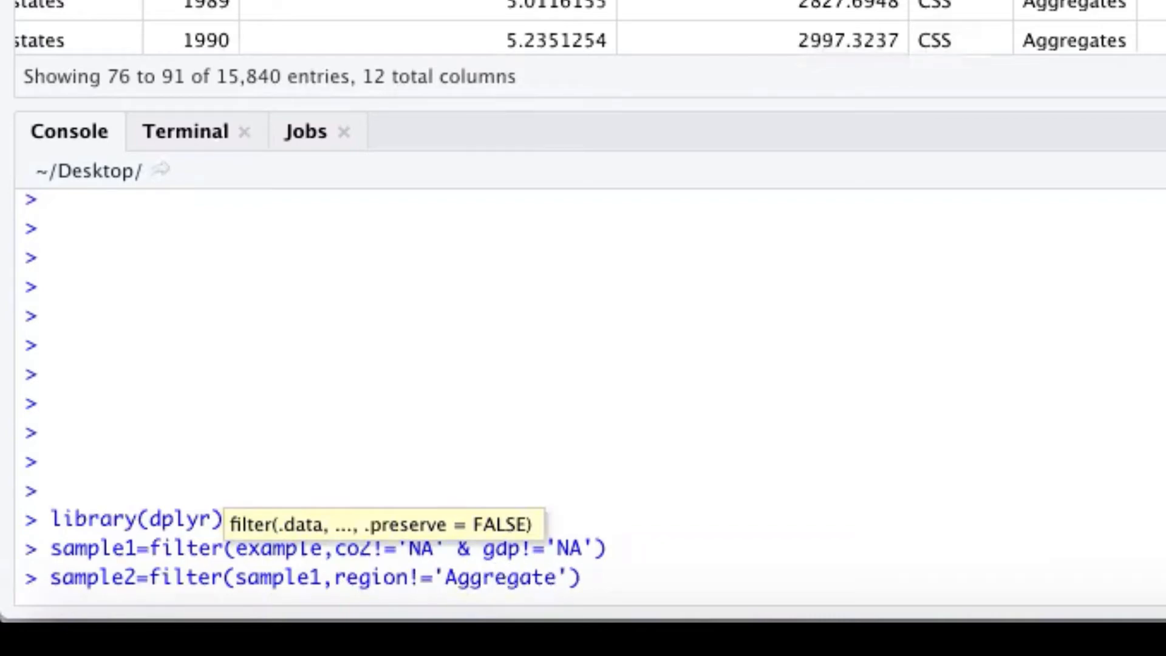
type("s")
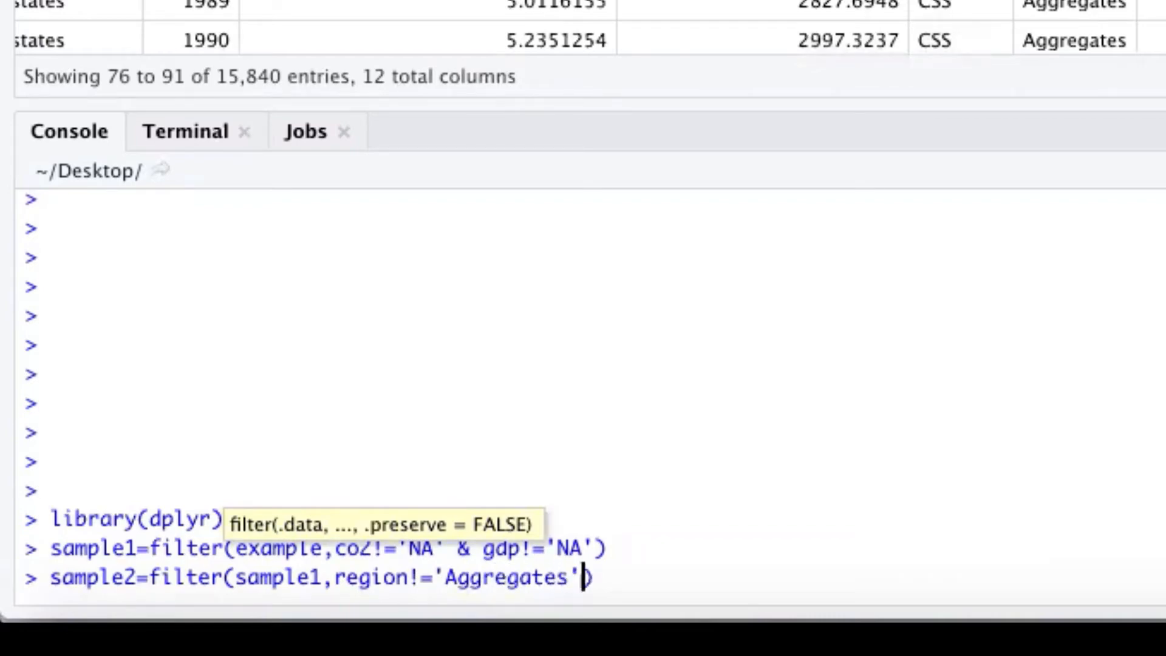
key("Return")
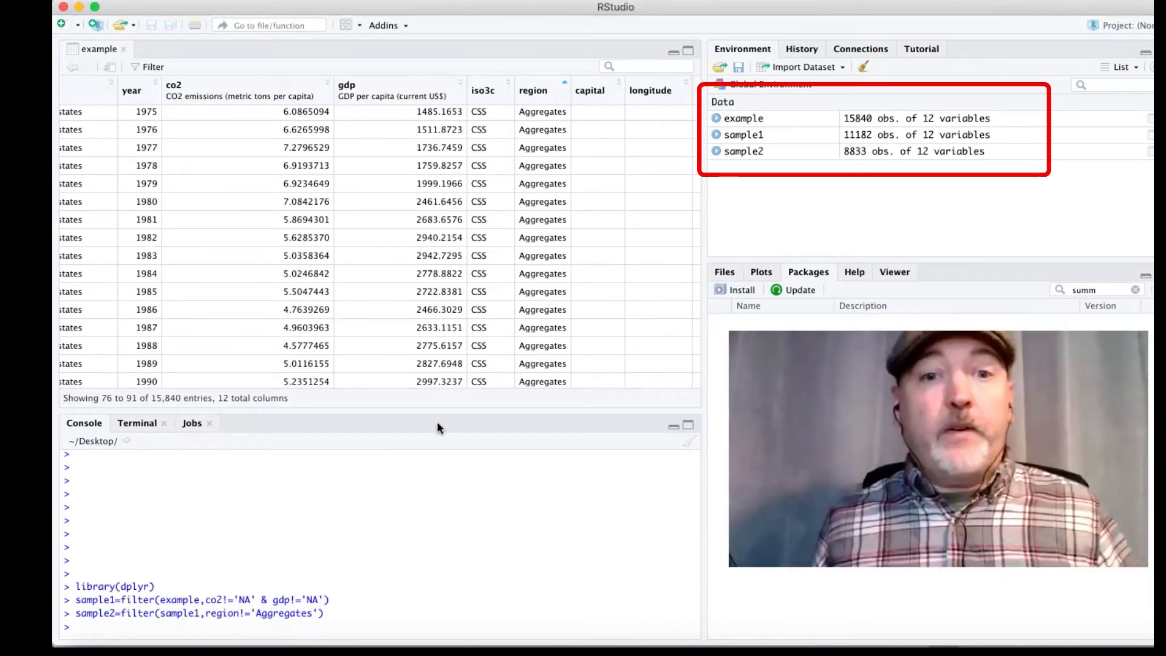
mouse_move(759, 301)
type("View(sample2)")
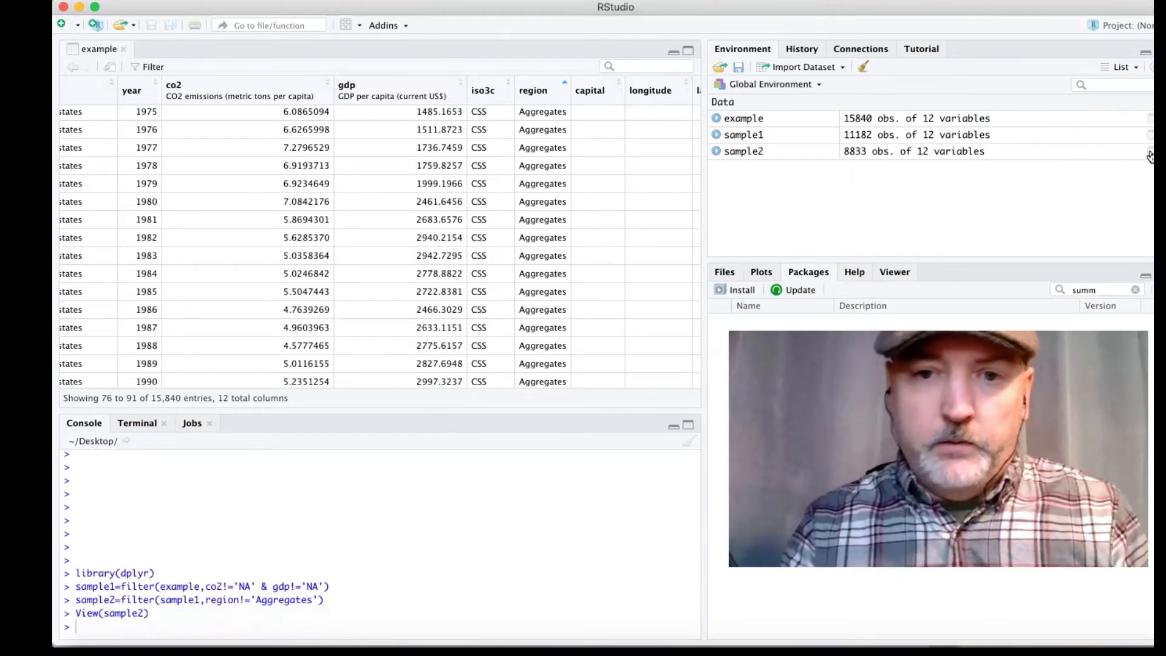
- View sample2 from the Environment pane and scroll through its table
left_click(743, 151)
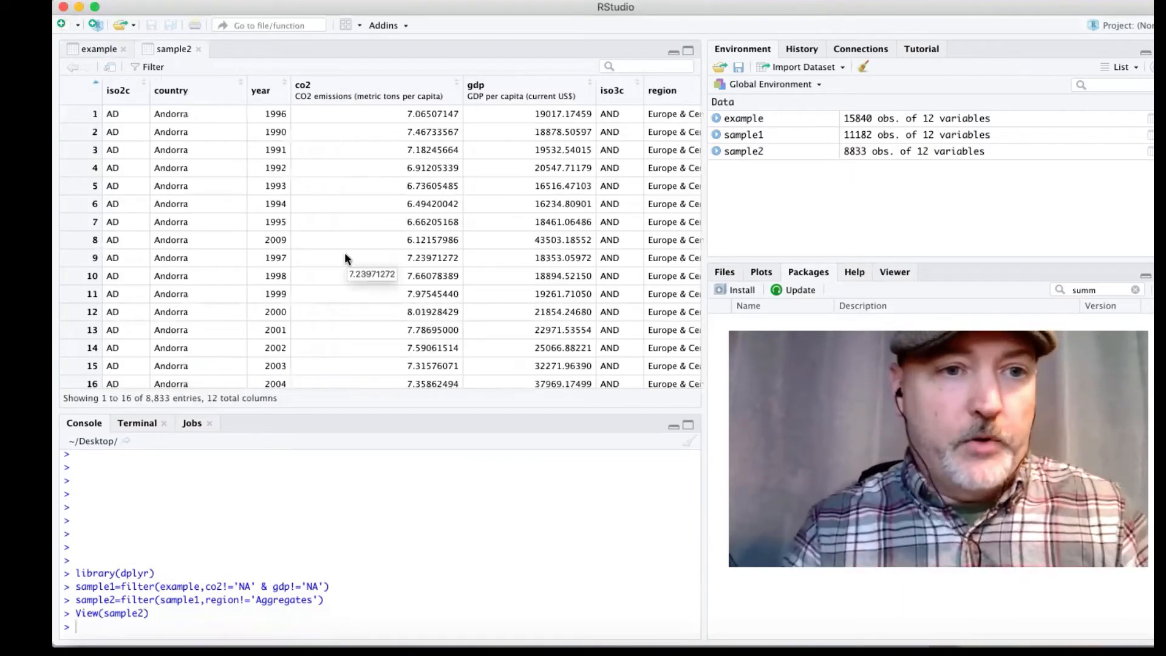
scroll("down", 3)
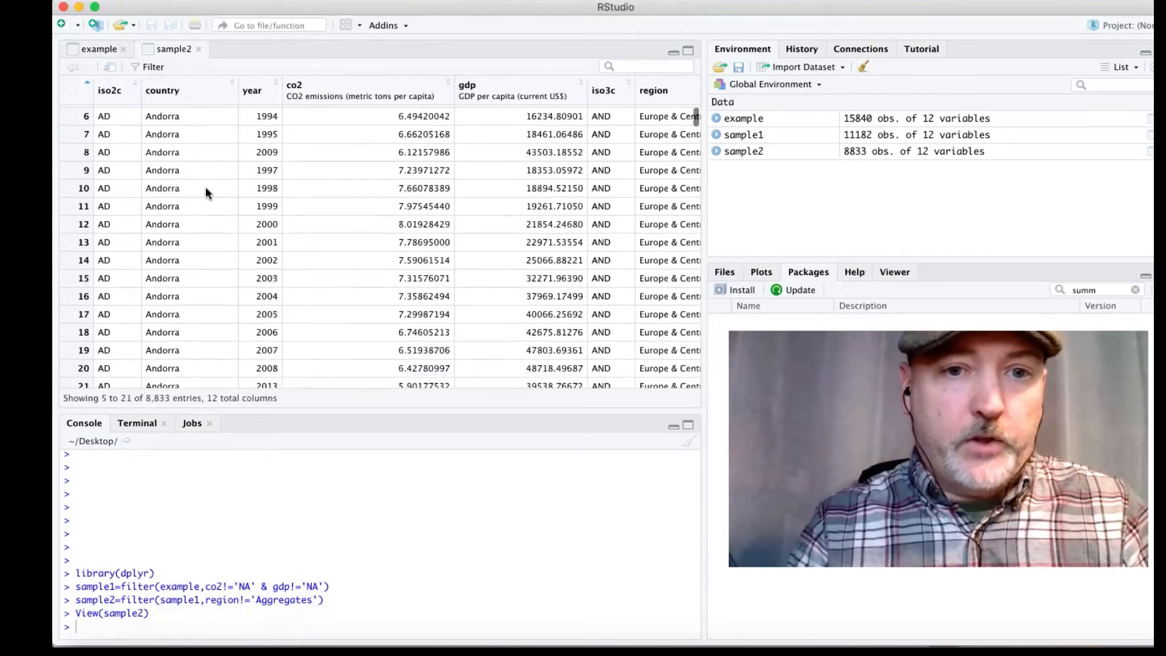
scroll("right", 3)
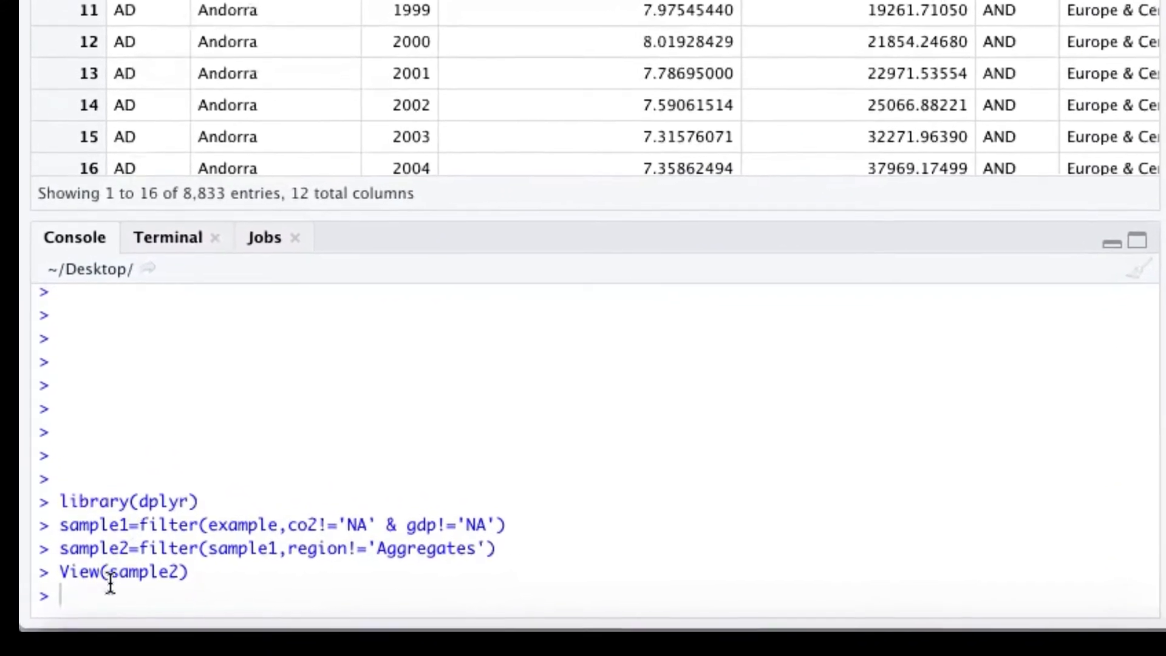
- Run sample3=filter(sample2, year>2000), yielding 3,117 observations
type("sampl")
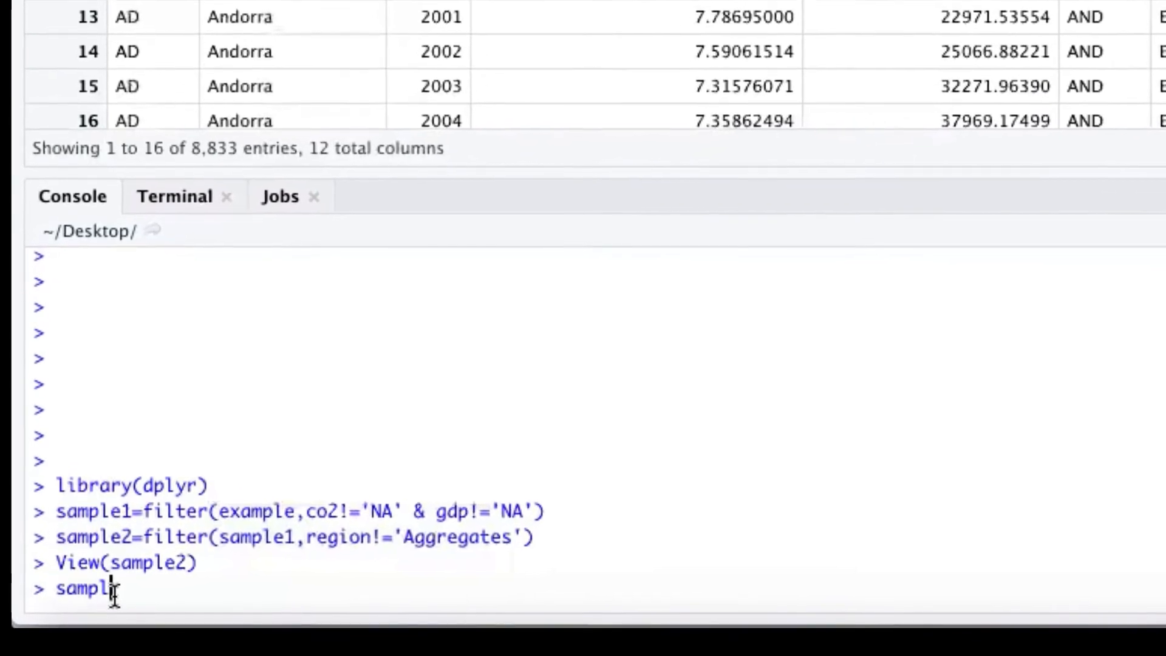
type("3")
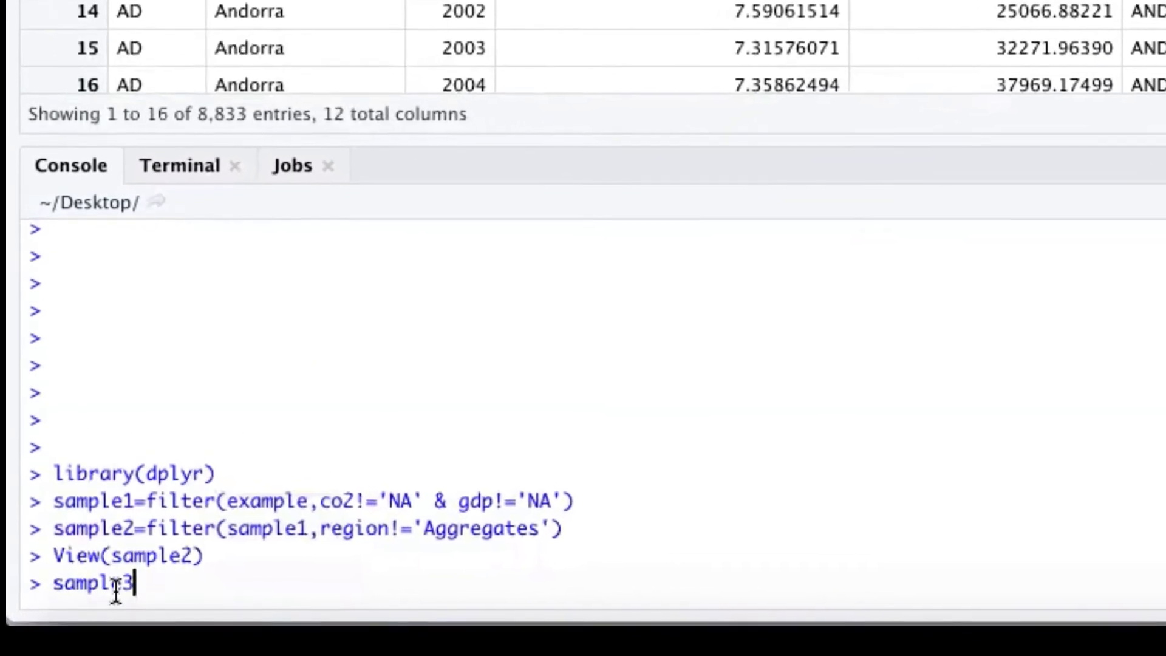
type("=filter")
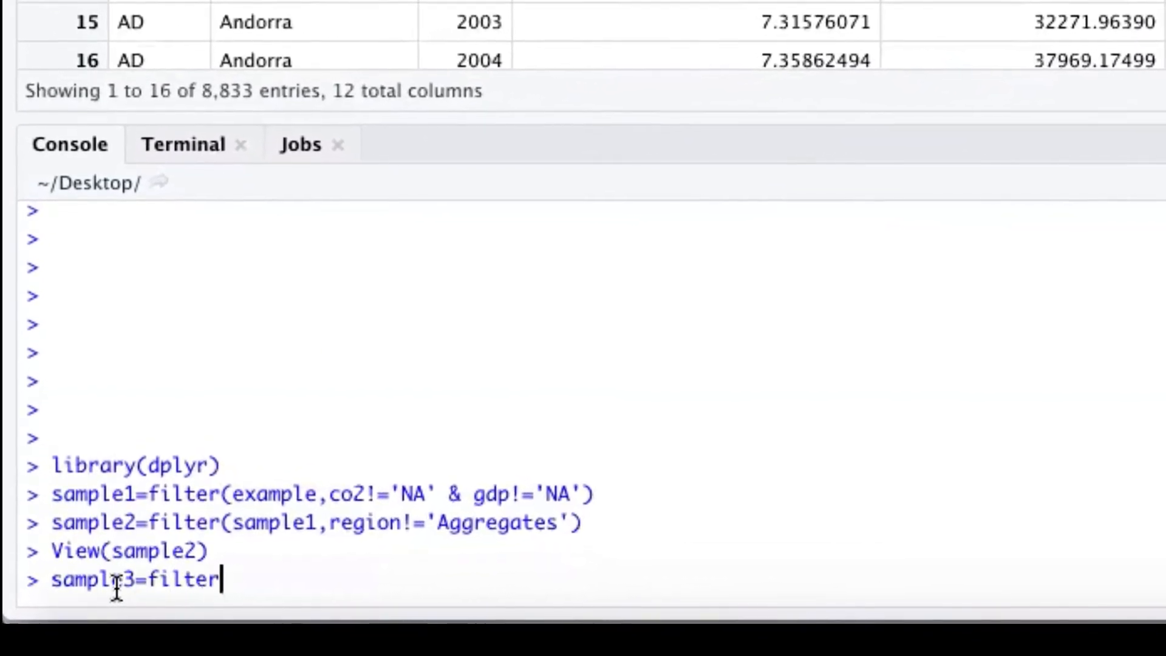
type("(samp")
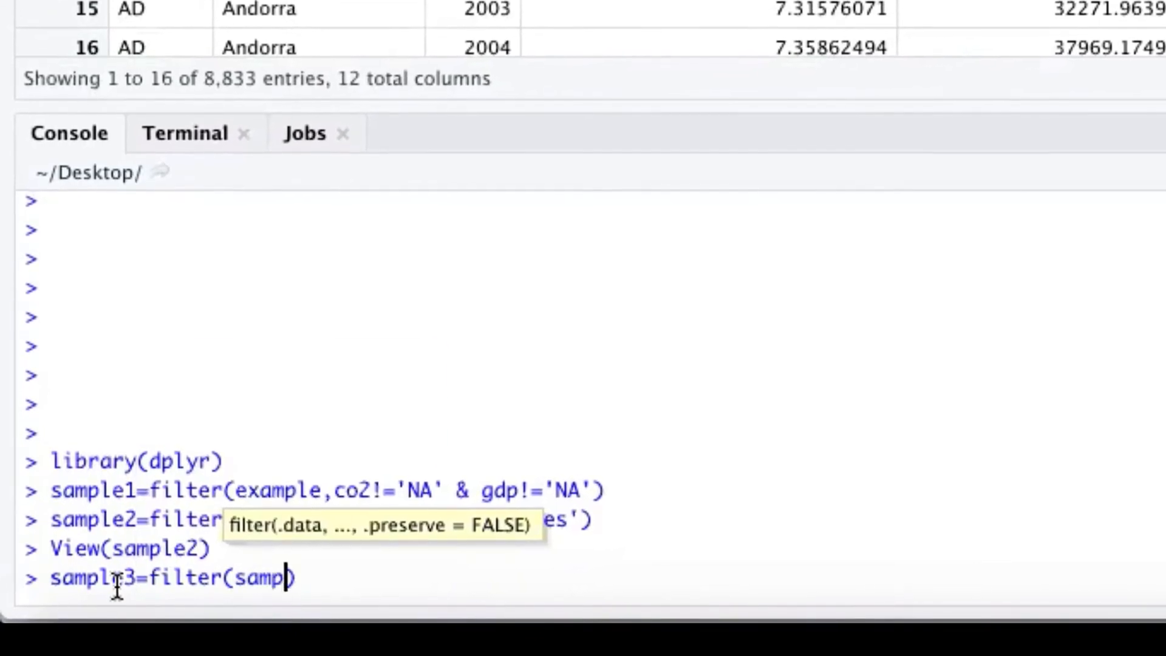
type("le2")
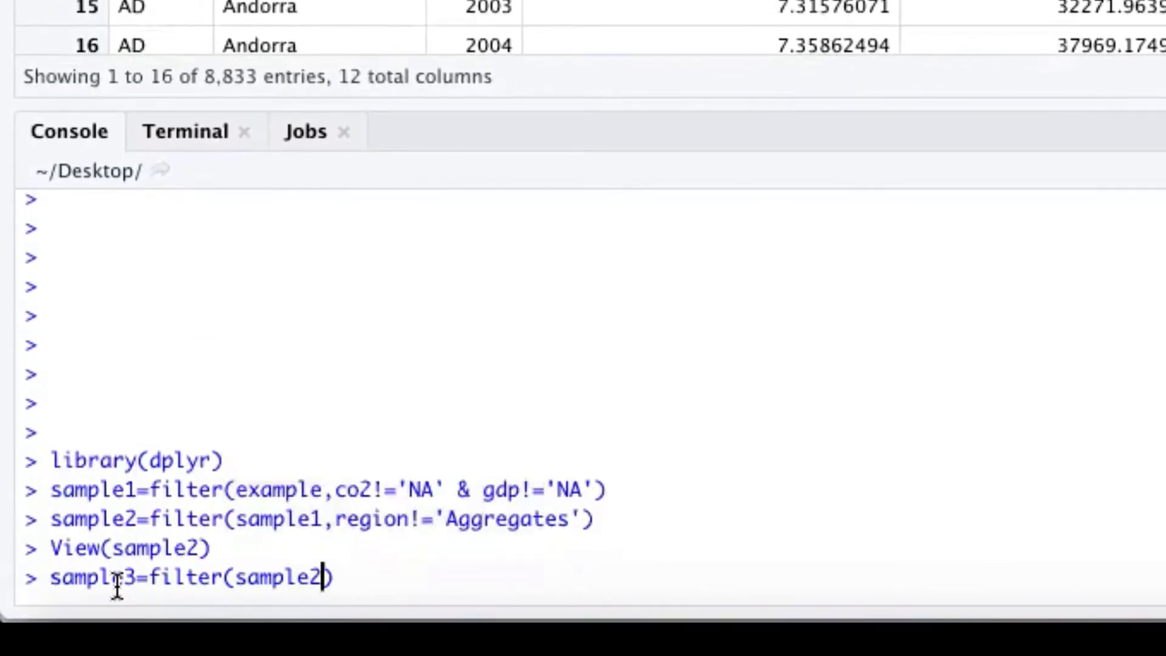
type(",")
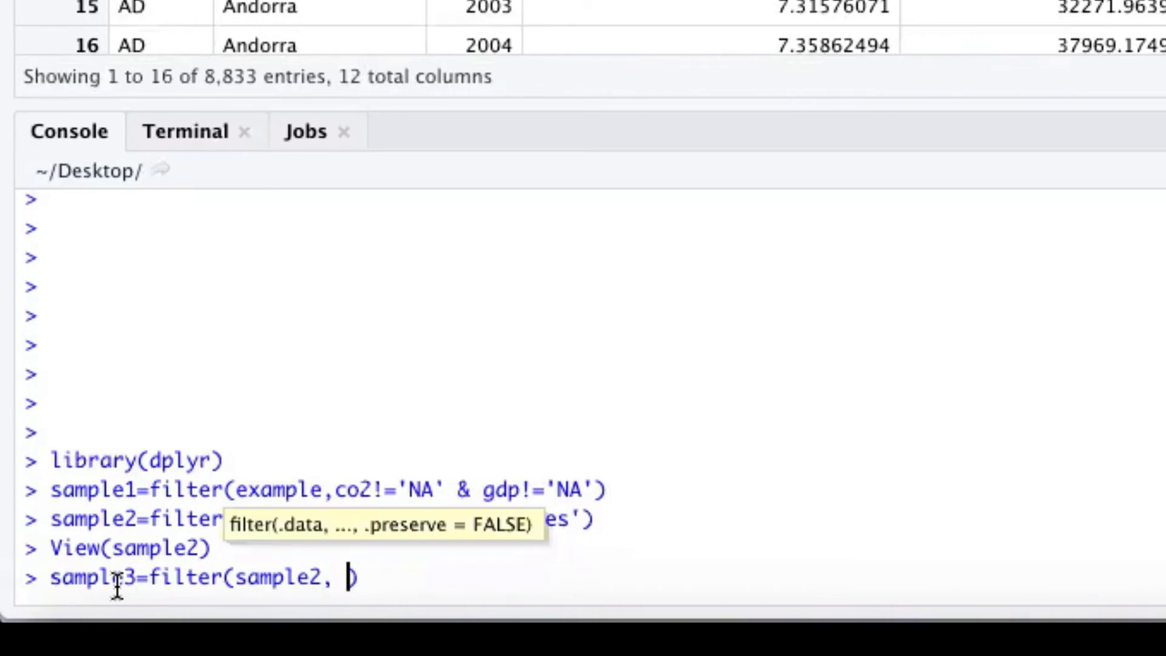
type("year")
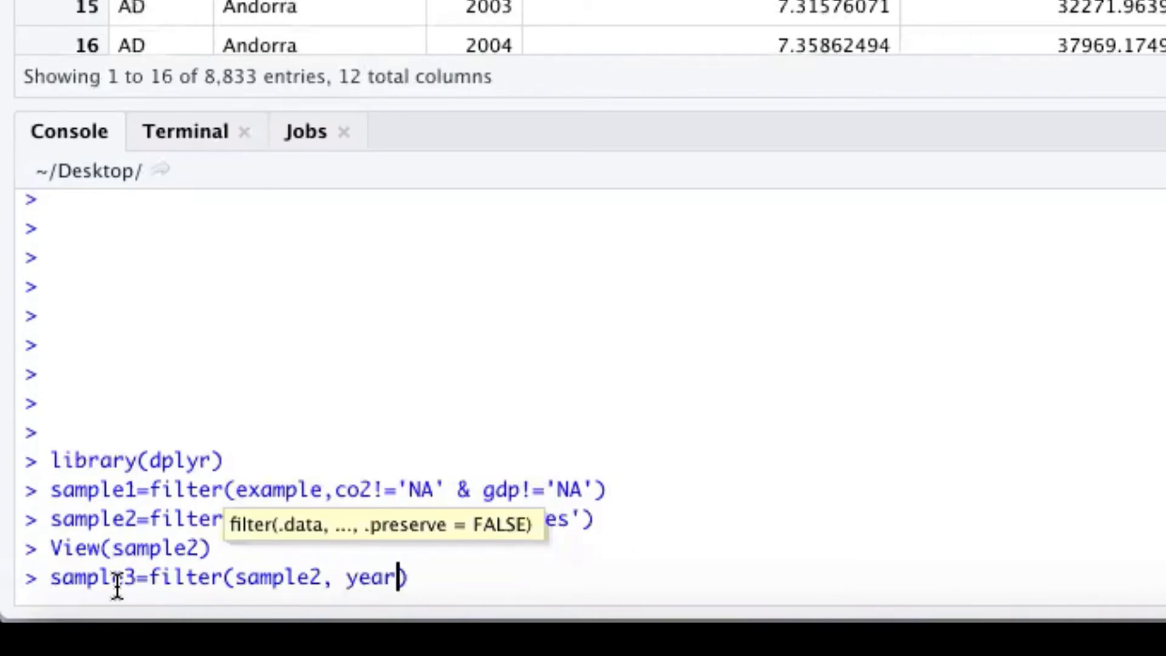
type(">2000")
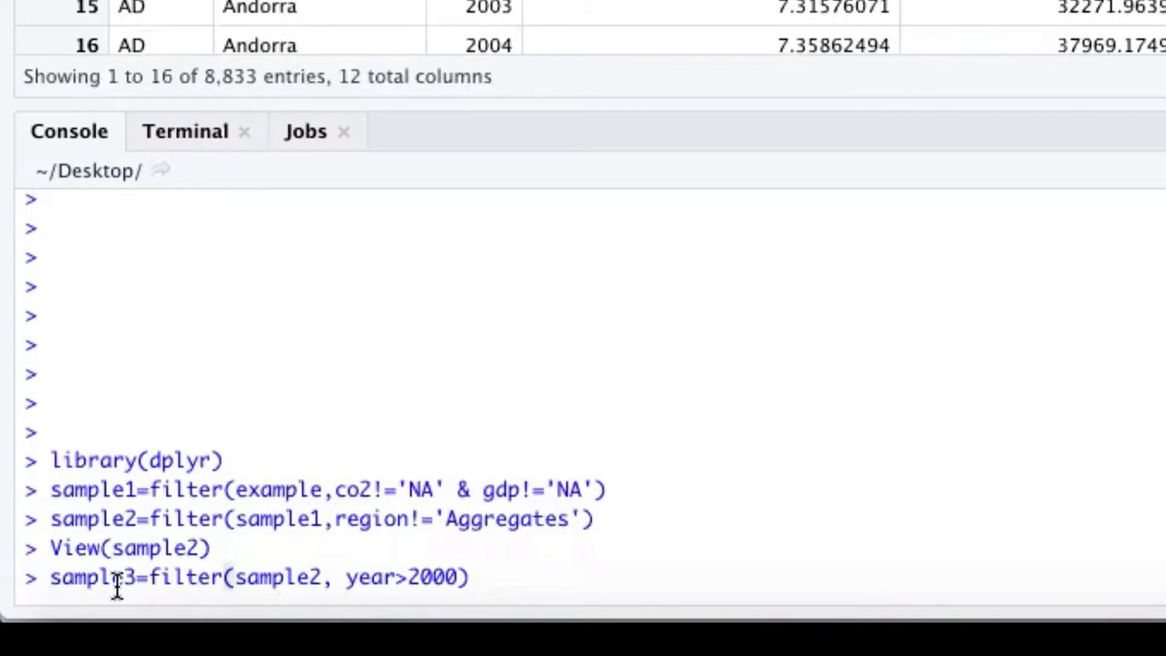
key("Return")
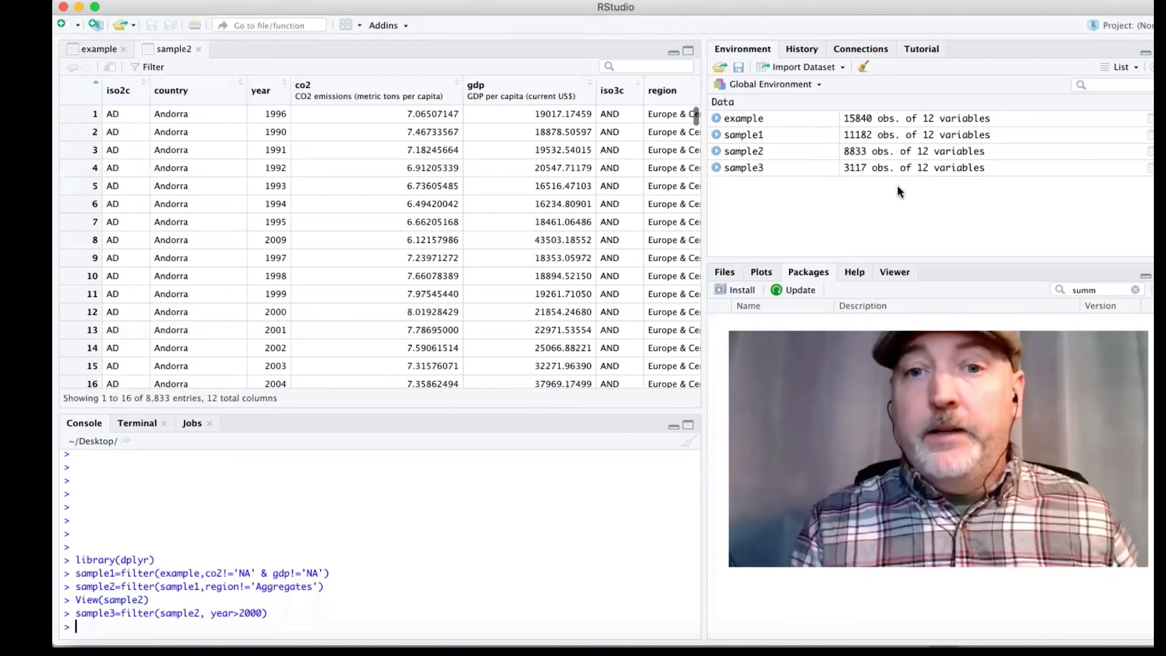
- Attach sample3 so its columns are directly usable
type("d")
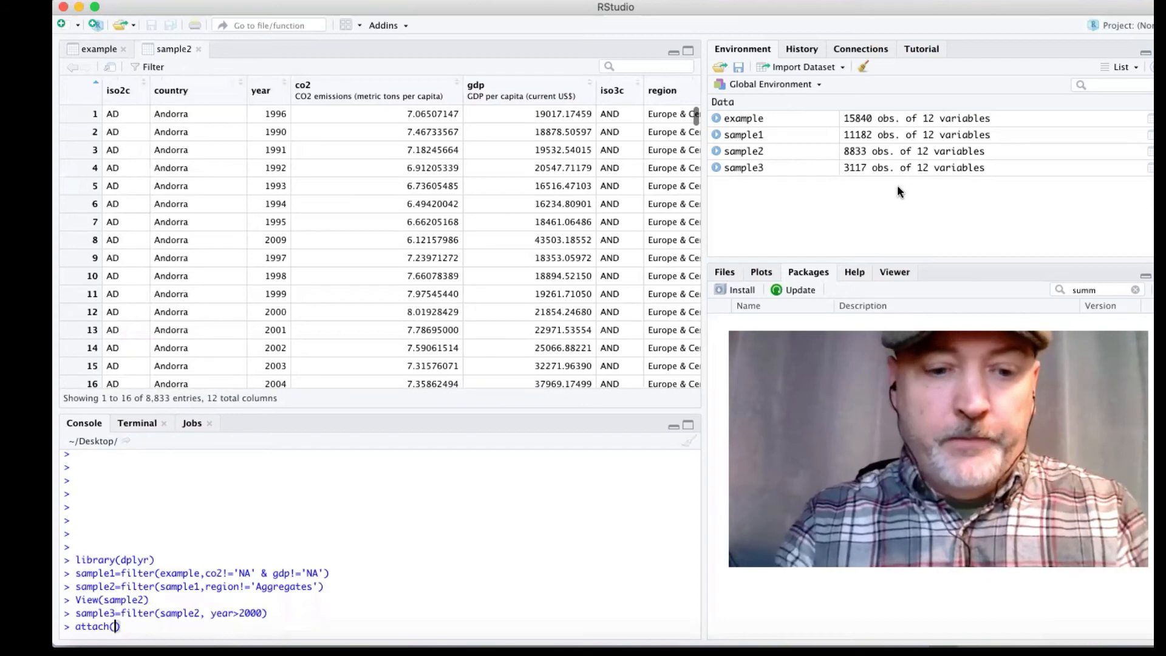
type("sample3")
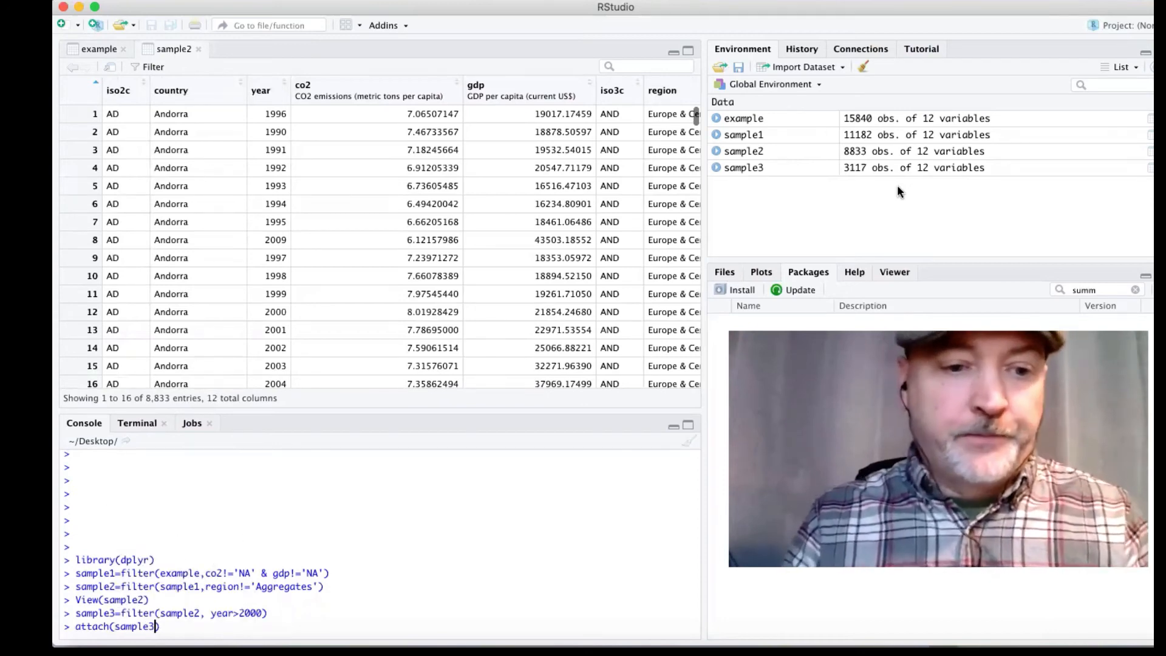
key("Return")
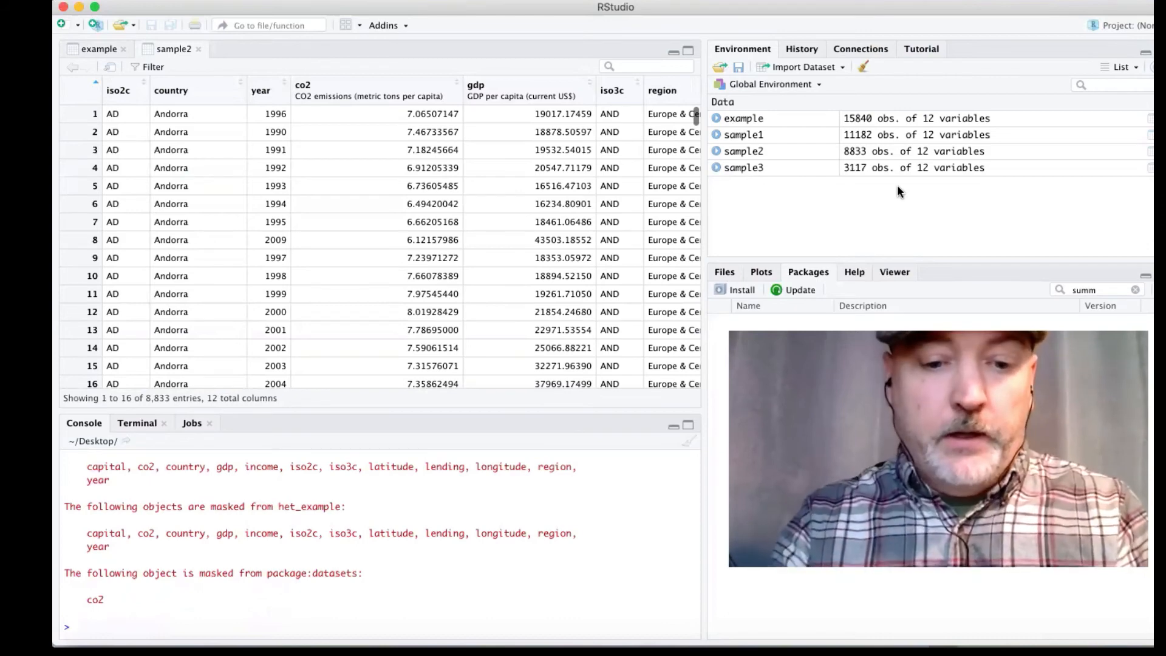
- Fit the regression reg1=lm(co2~gdp)
type("reg1")
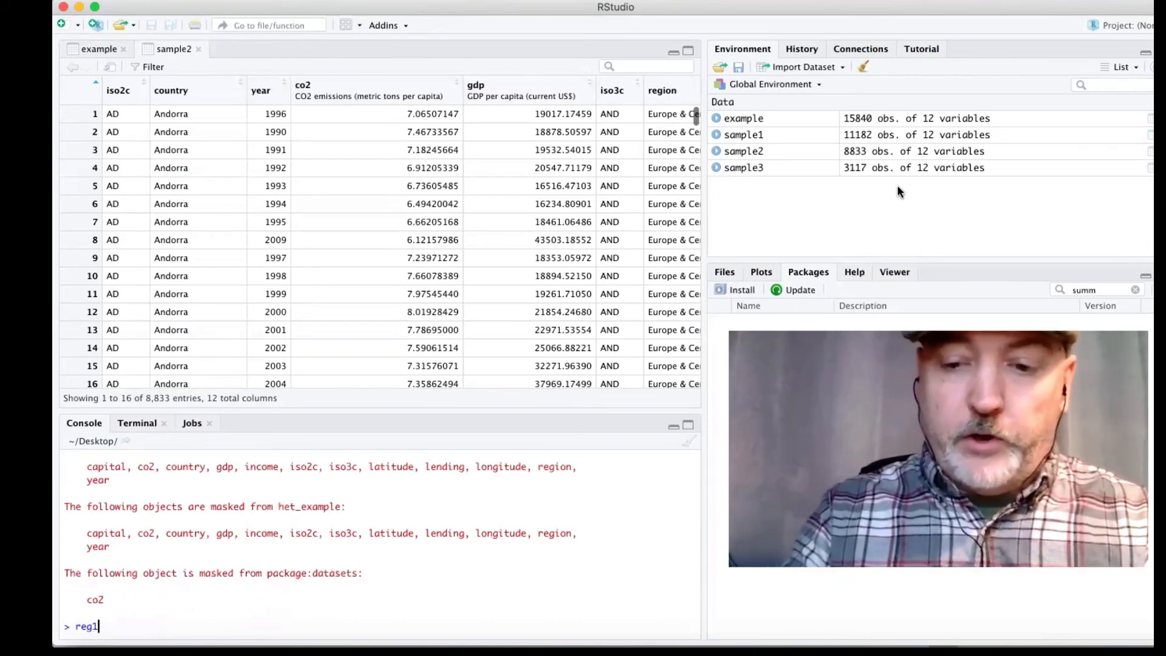
type("=lm")
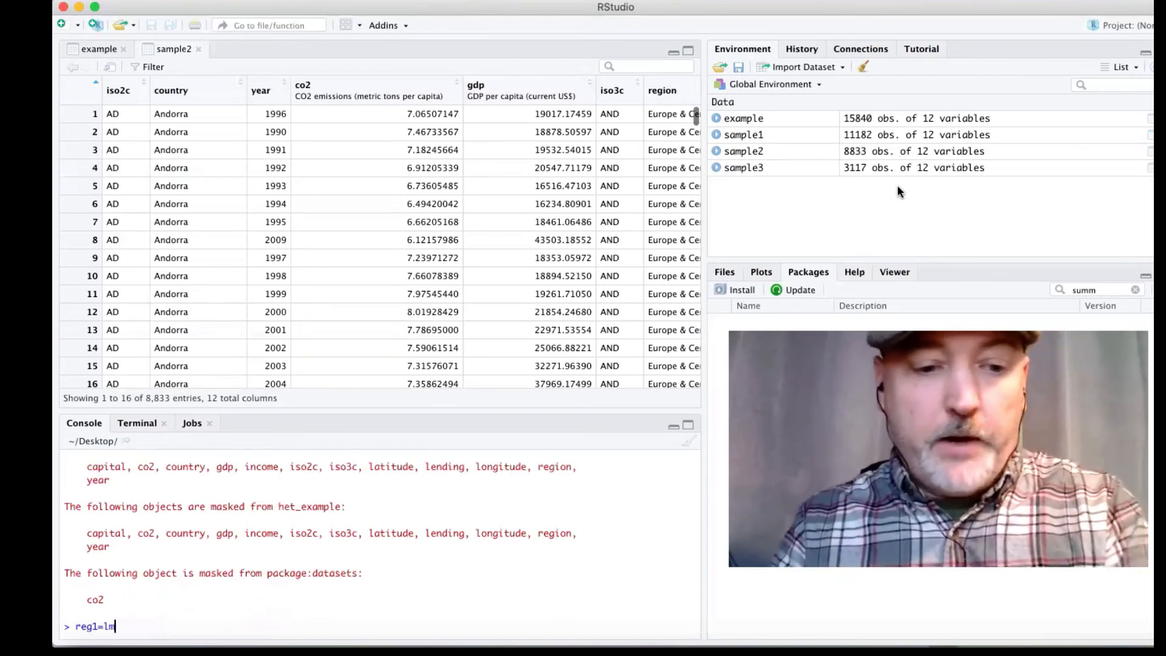
type("(c")
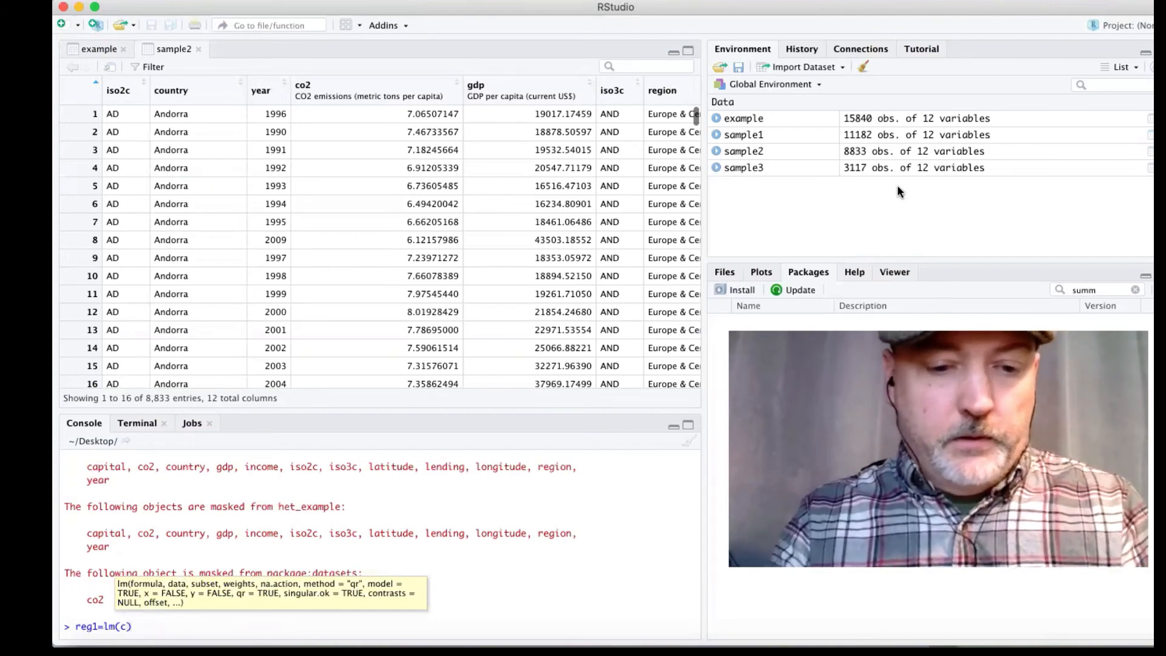
type("o2~gdp")
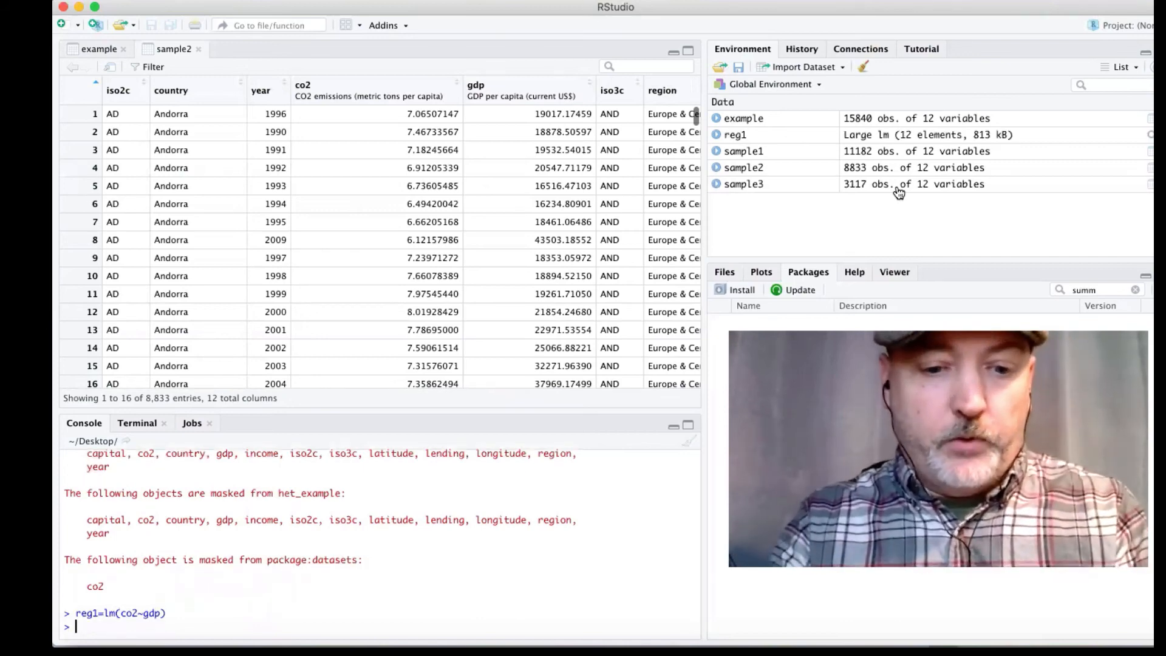
type("summary(")
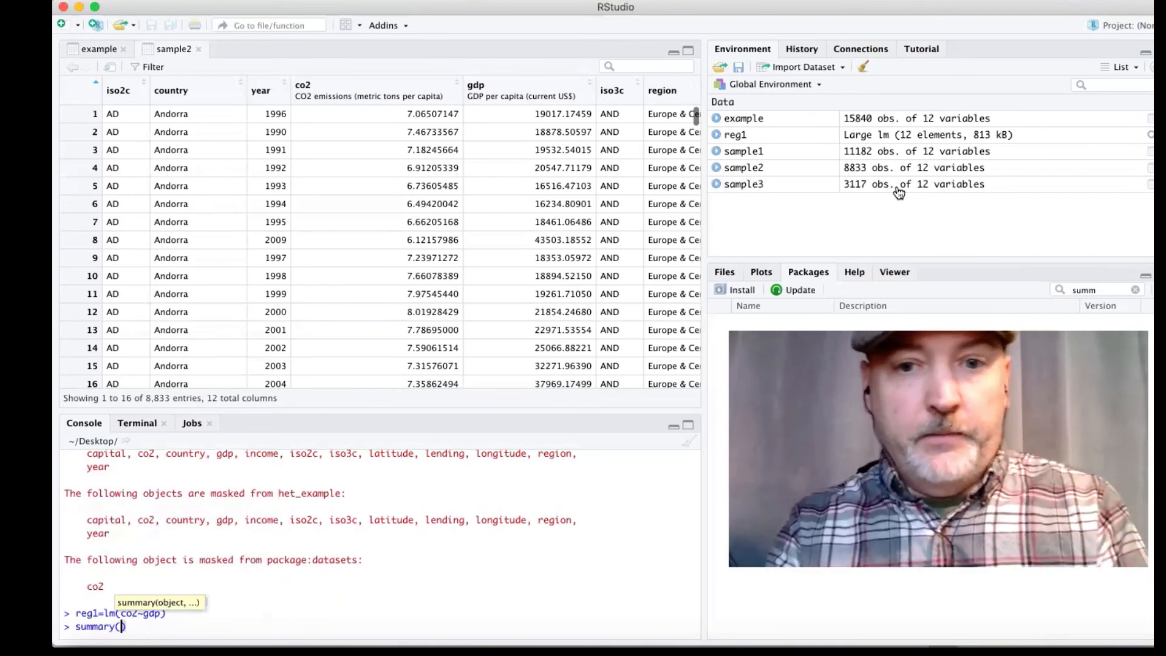
- Print summary(reg1) and highlight the 3115 degrees of freedom figure
type("reg1")
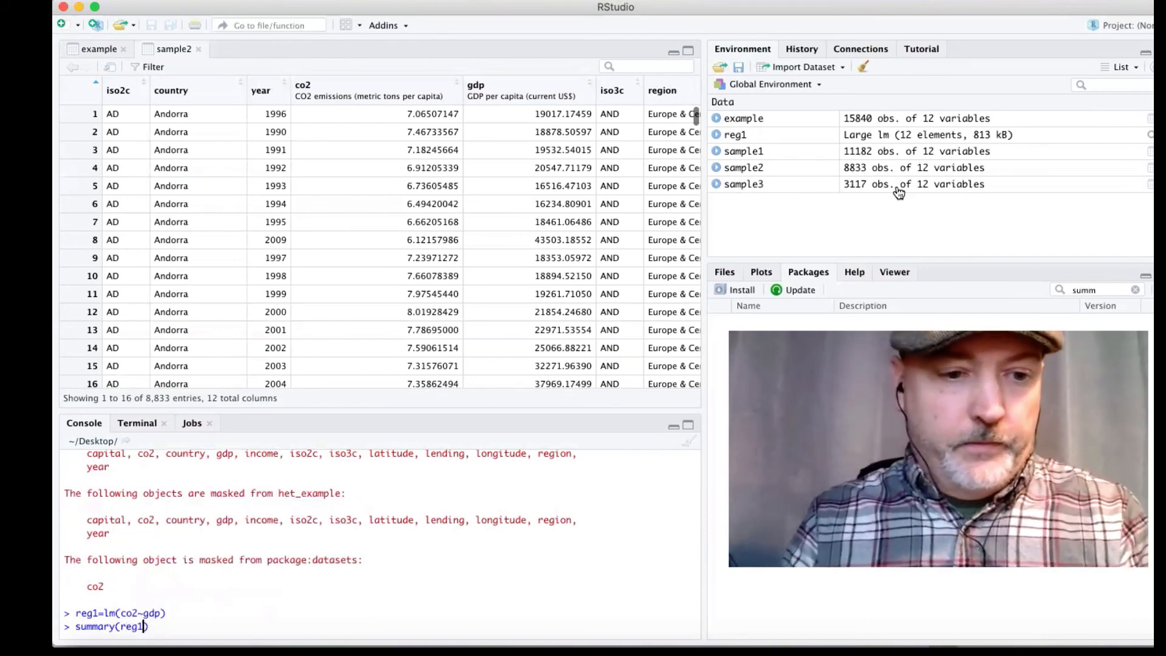
key("Return")
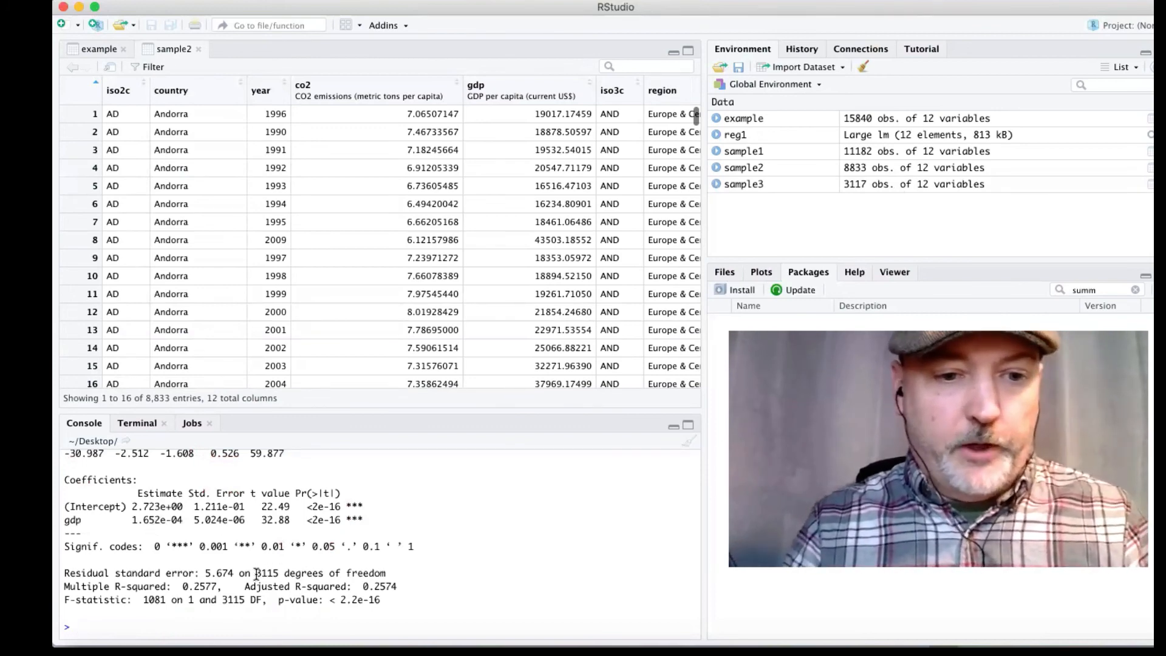
double_click(266, 573)
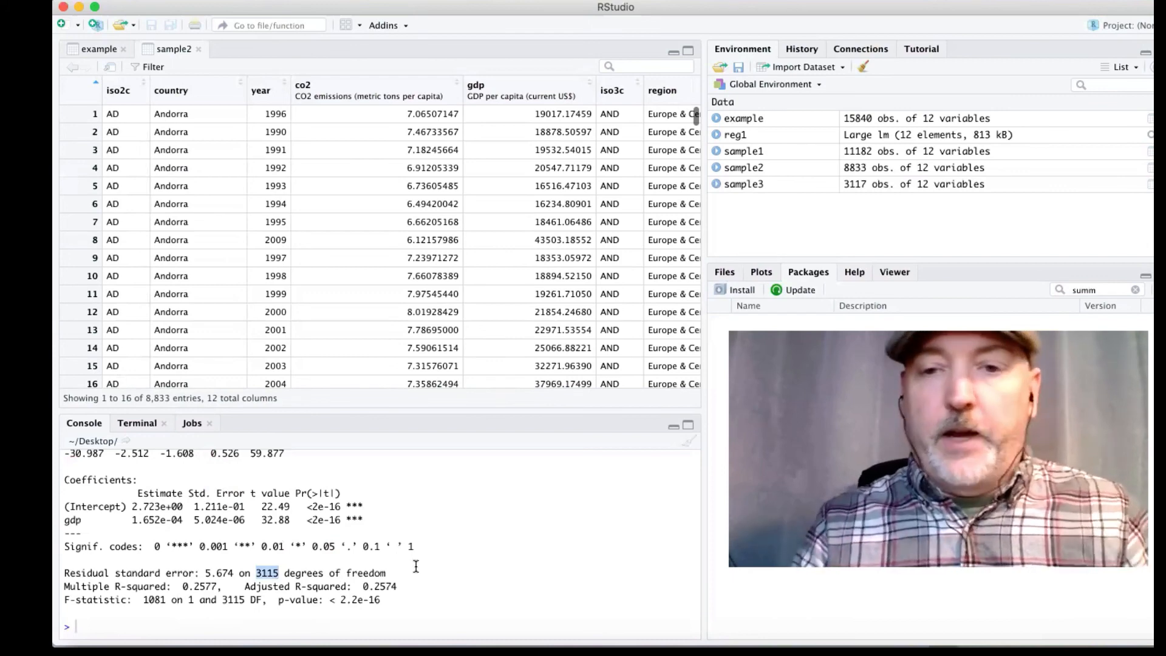
mouse_move(758, 225)
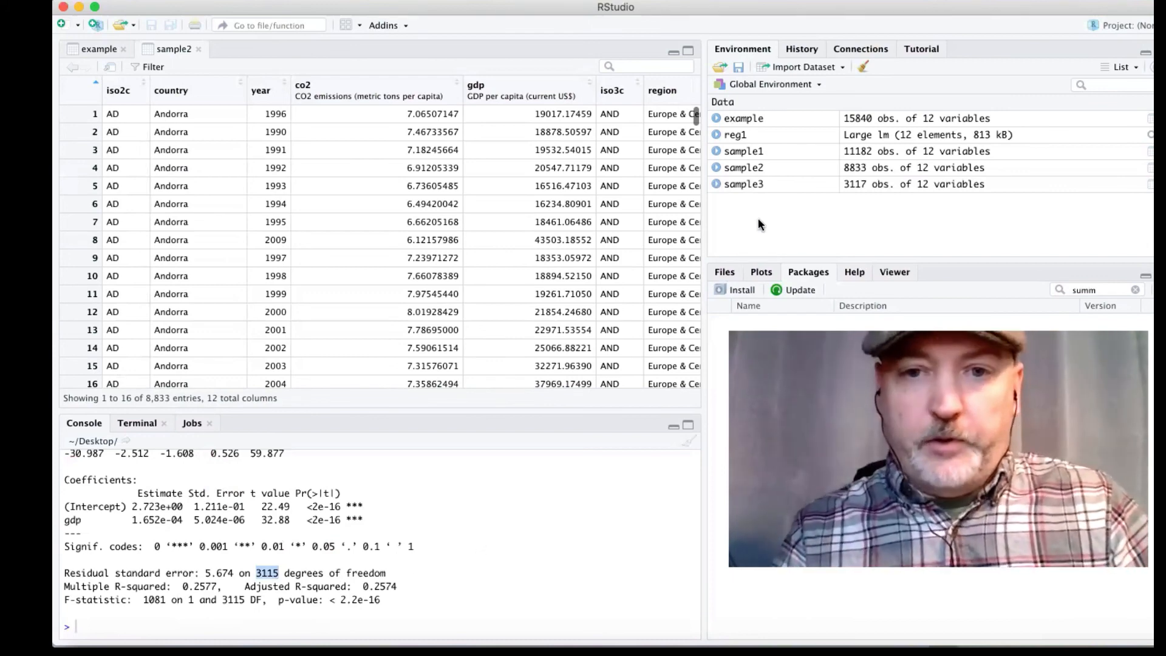